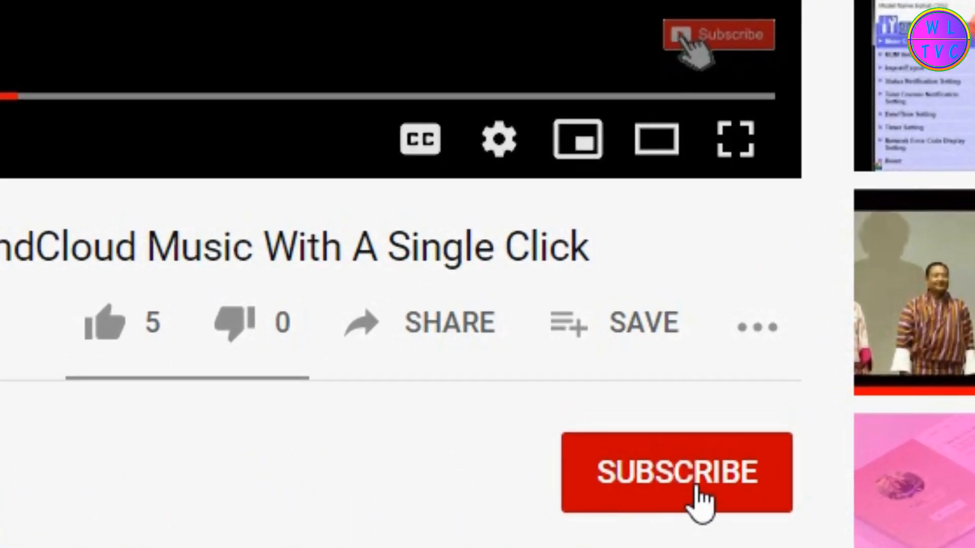
# Step: Subscribe to the YouTube channel behind the SoundCloud music video
pyautogui.click(676, 472)
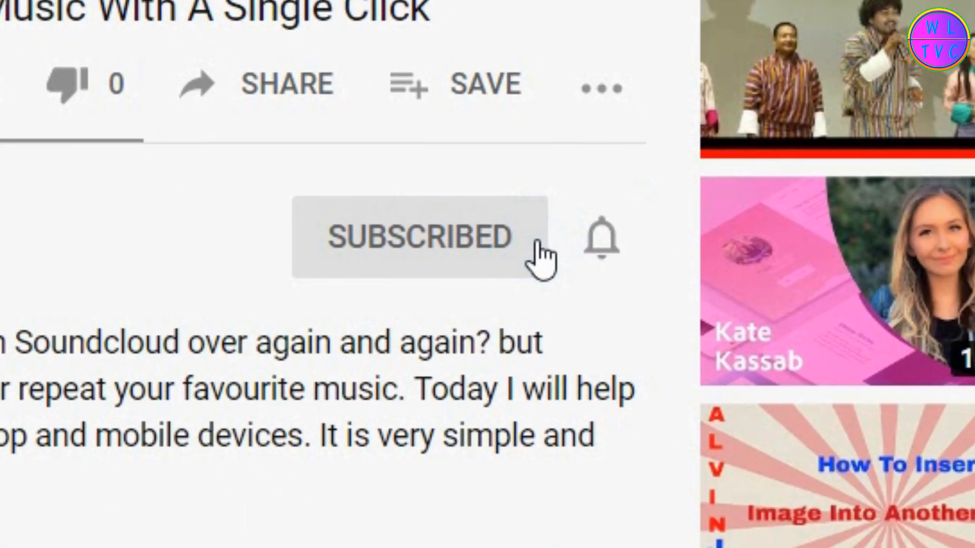
pyautogui.click(600, 239)
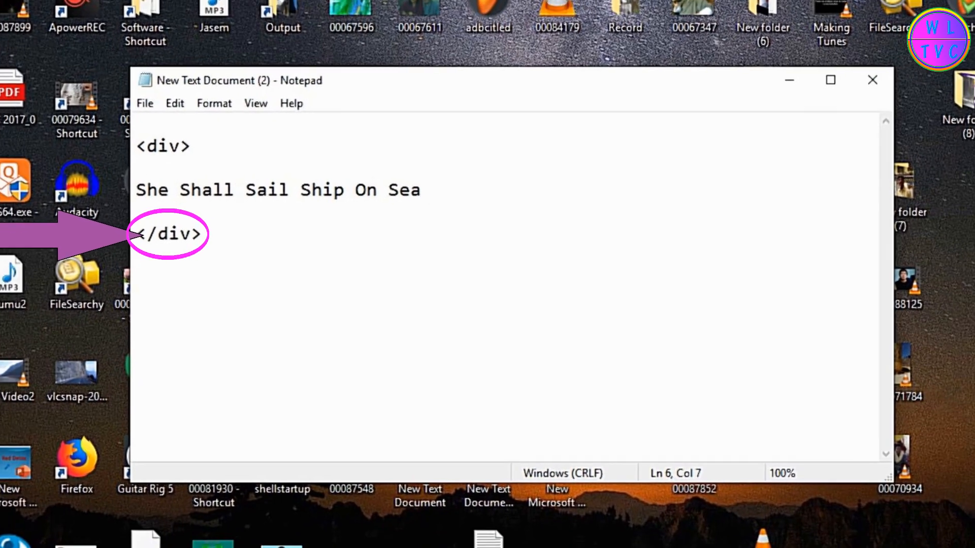
# Step: Save the div markup as 'Creating Border.html' in the Documents folder
pyautogui.click(233, 68)
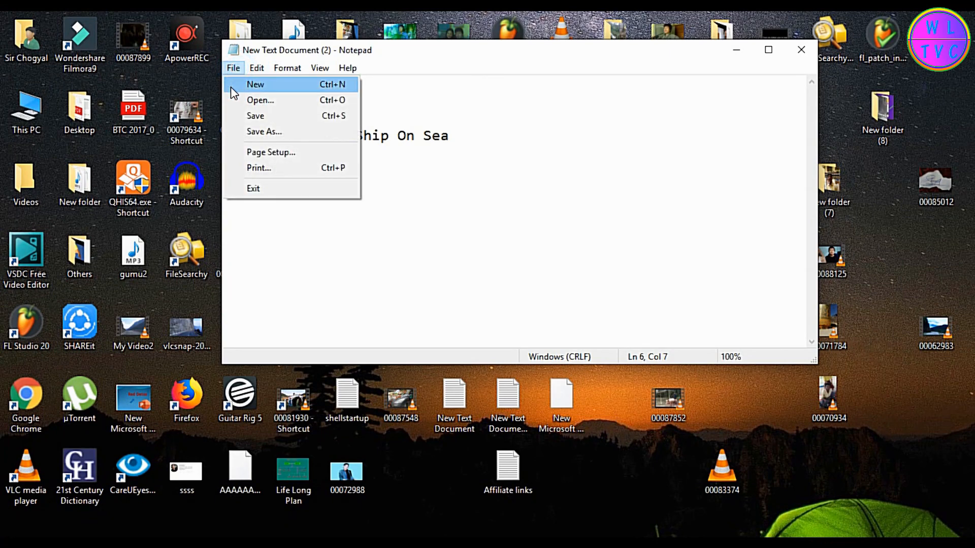
pyautogui.click(263, 131)
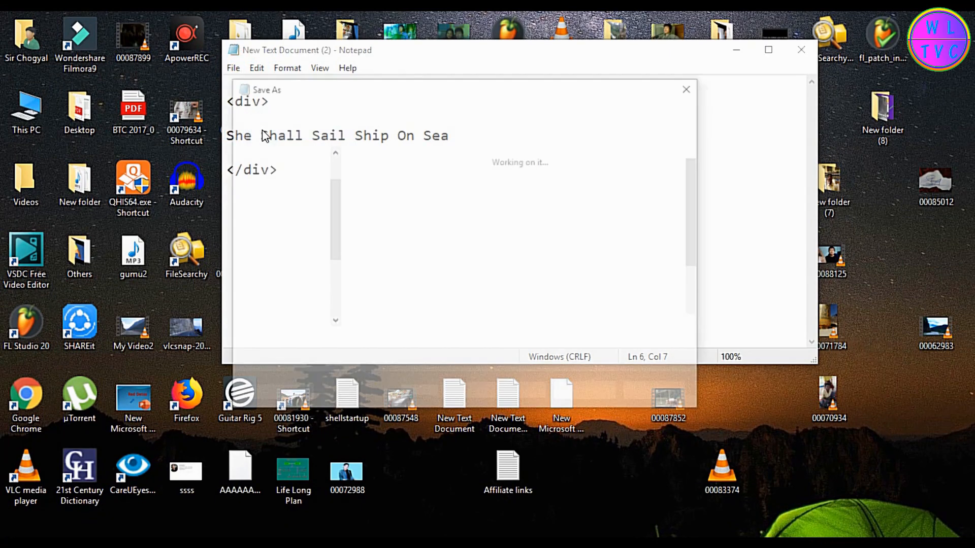
pyautogui.write('Creating Bord')
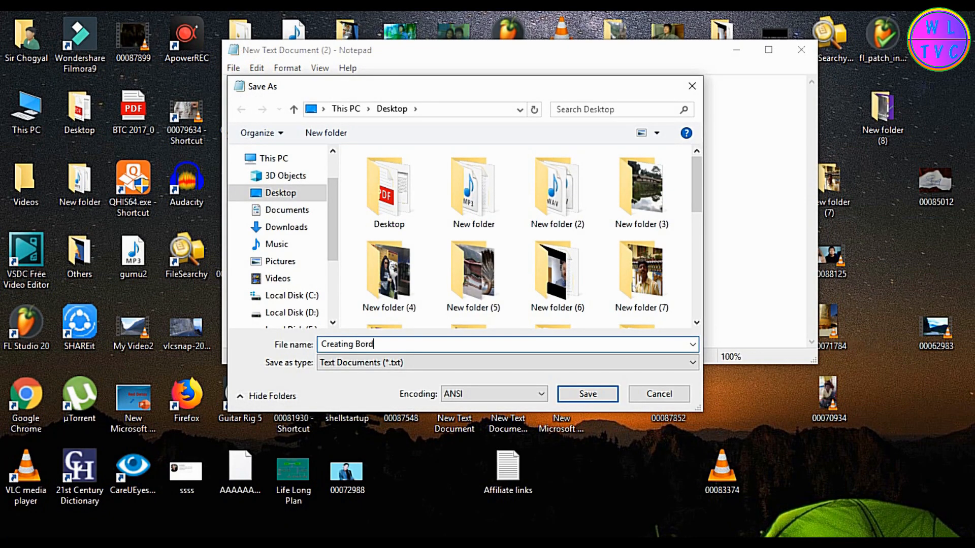
pyautogui.write('er.h')
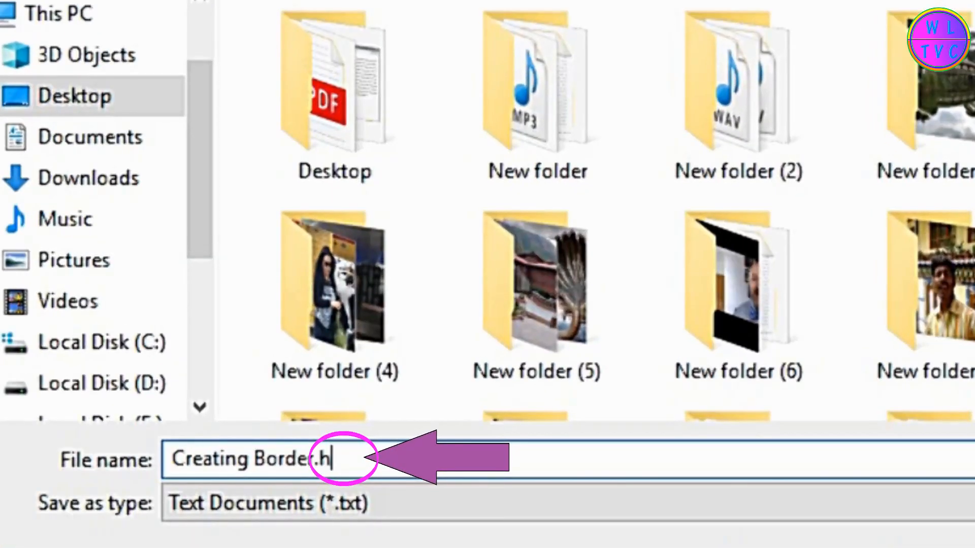
pyautogui.write('tml')
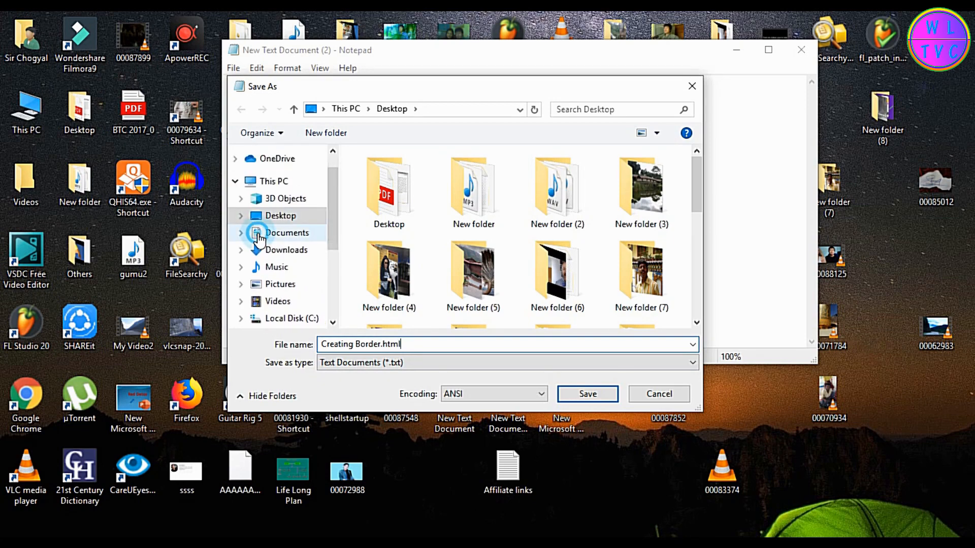
pyautogui.click(286, 233)
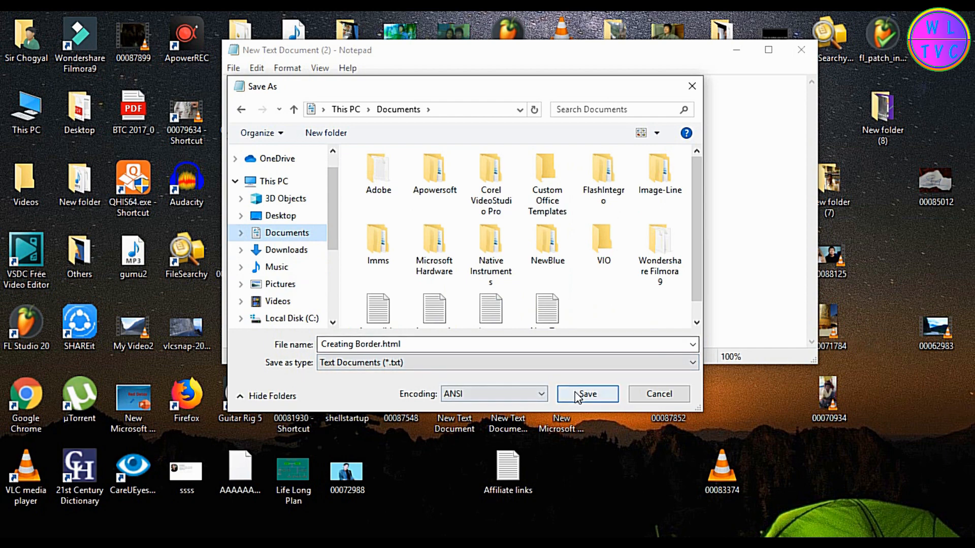
pyautogui.click(585, 394)
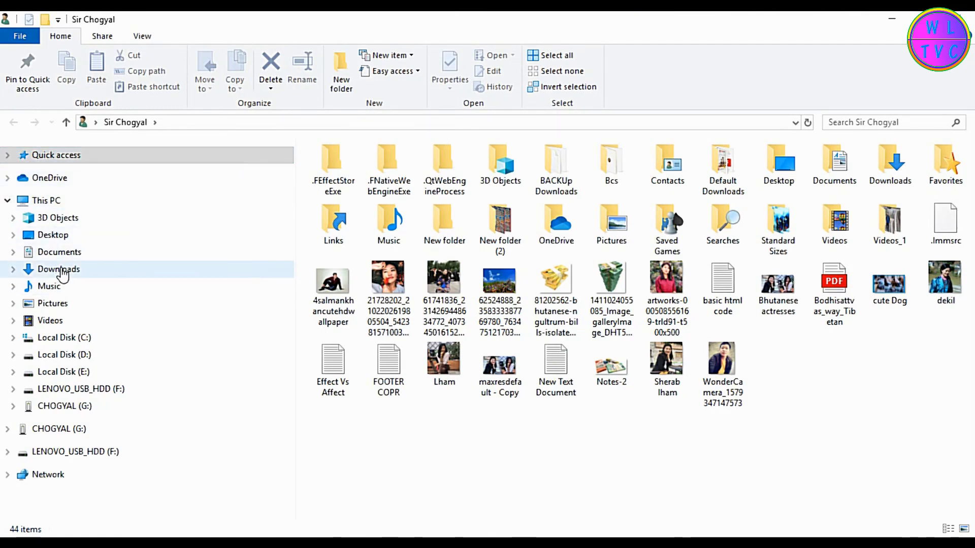
# Step: Open the Creating Border file from Documents with Notepad
pyautogui.click(60, 252)
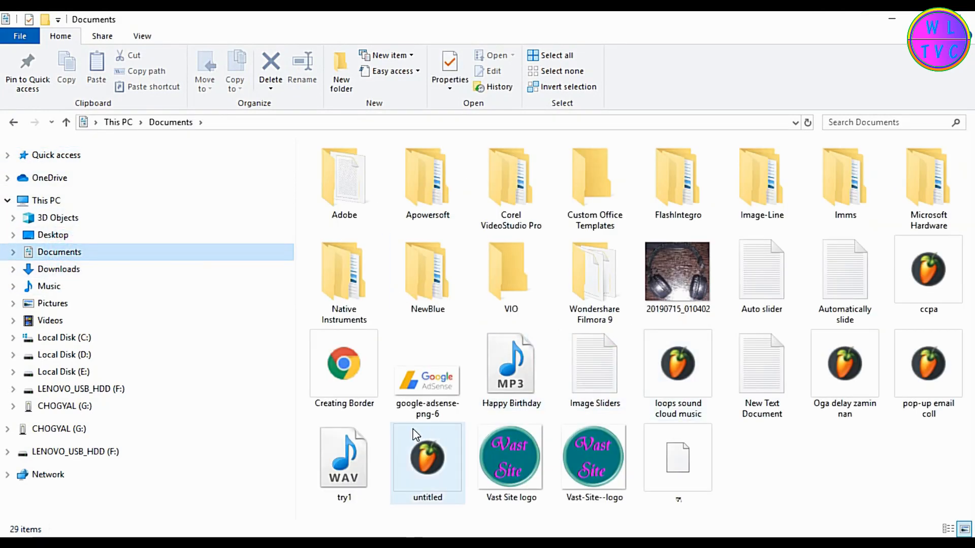
pyautogui.click(344, 367)
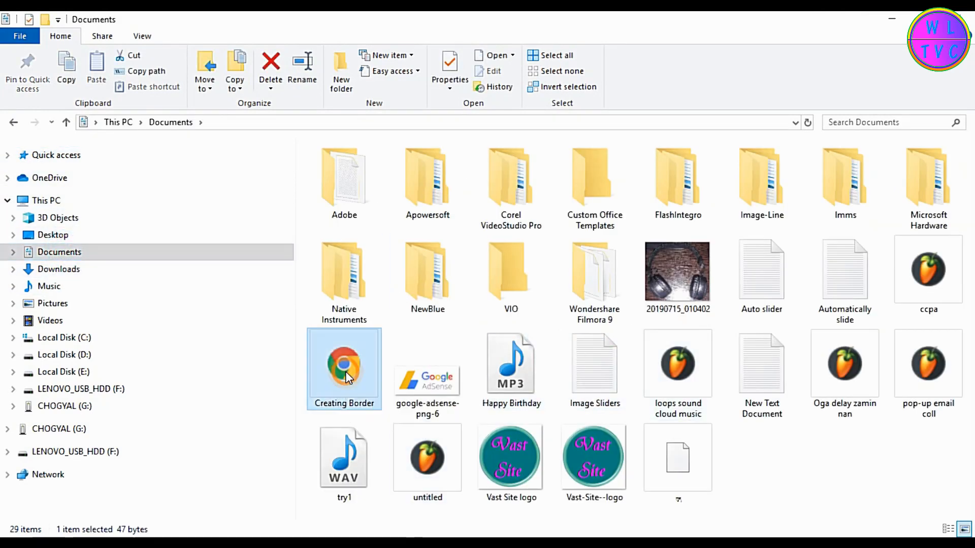
pyautogui.rightClick(344, 368)
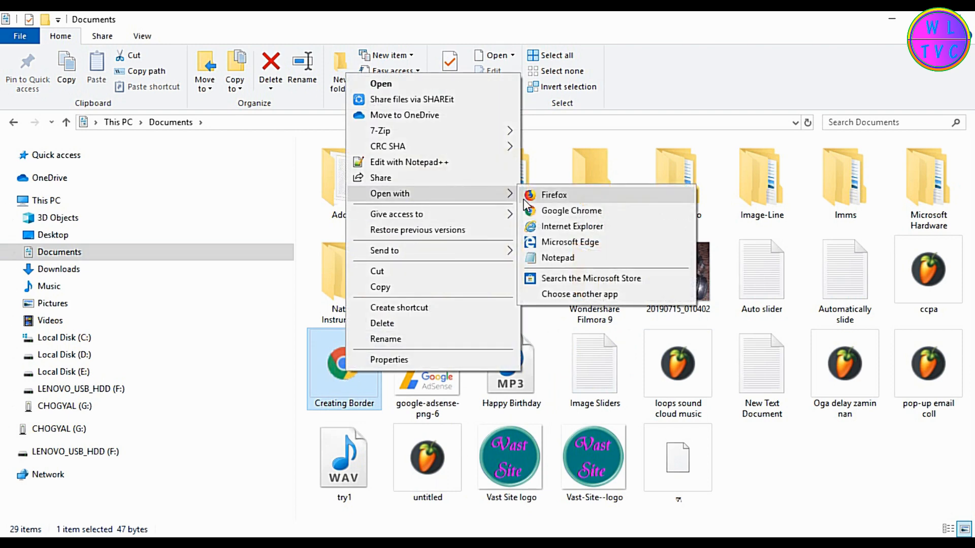
pyautogui.click(553, 194)
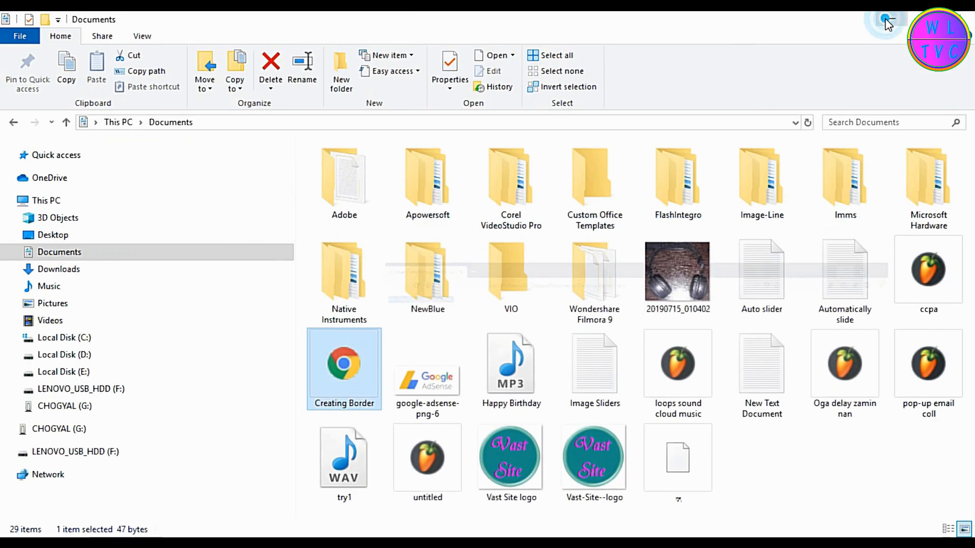
# Step: Type style="border:5px solid inside the opening div tag
pyautogui.doubleClick(344, 366)
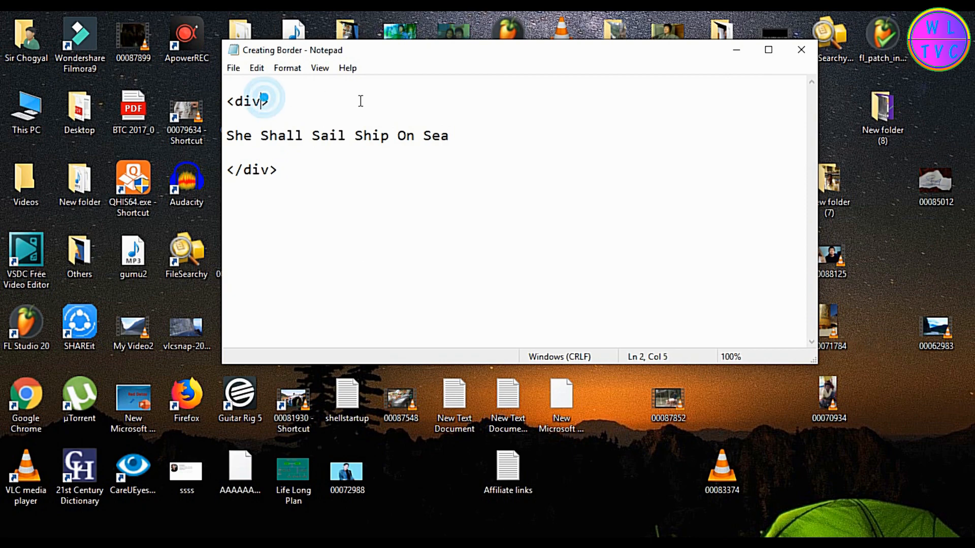
pyautogui.write('style=')
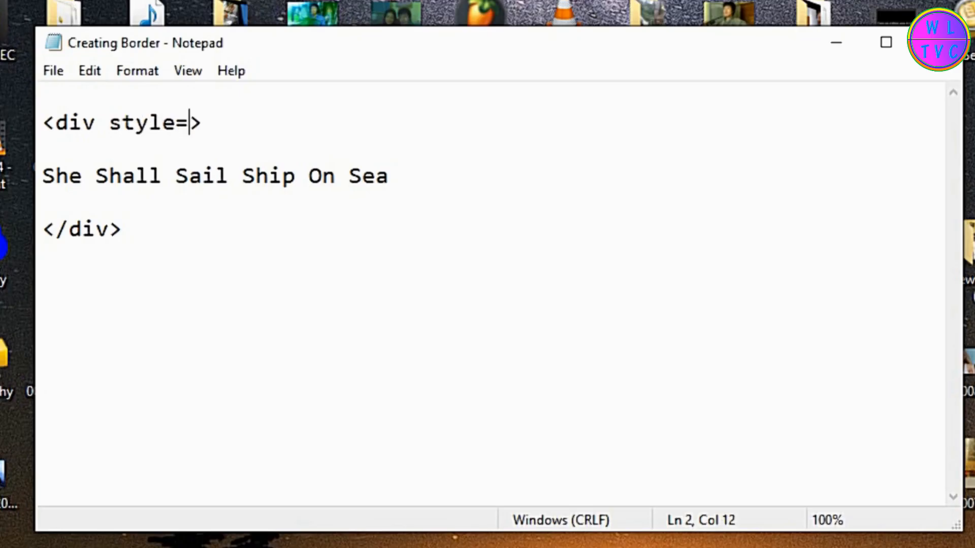
pyautogui.write('"border')
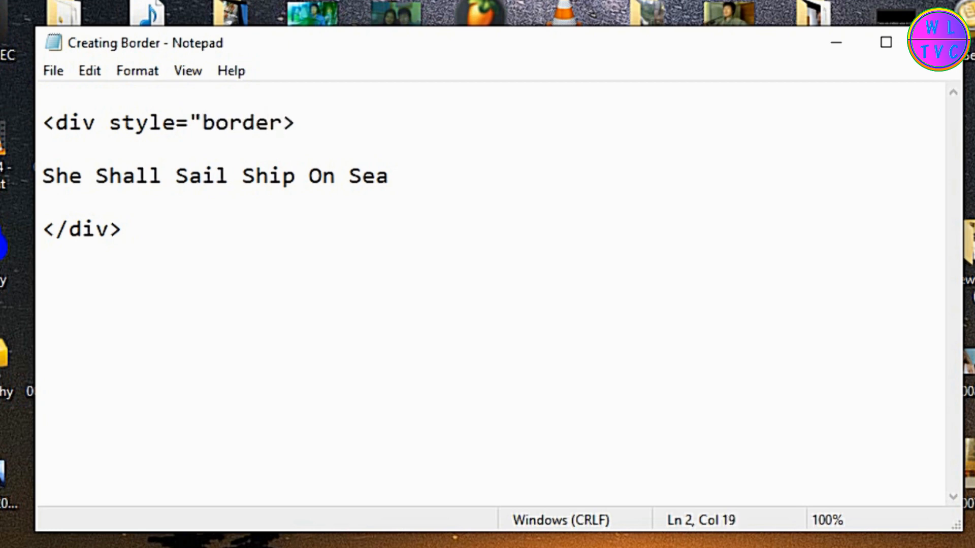
pyautogui.write(':5px')
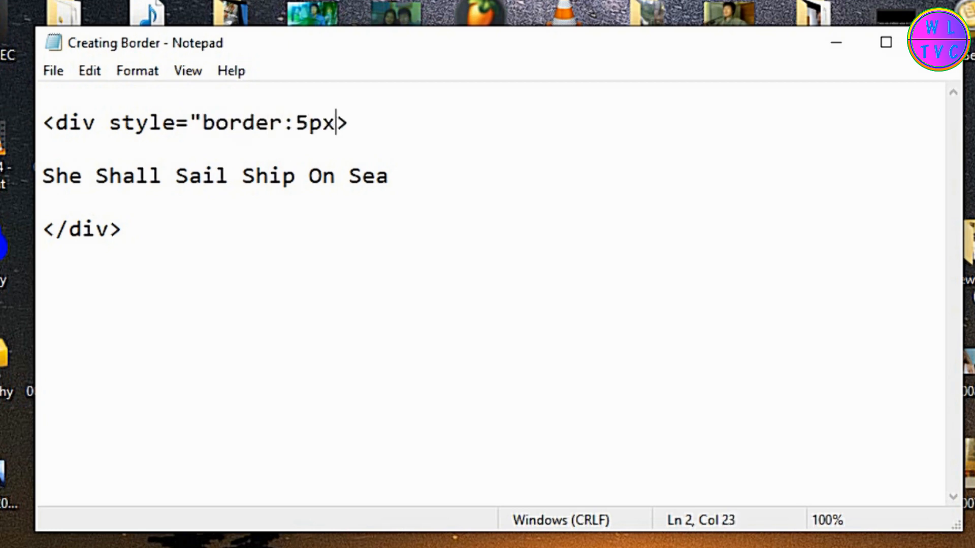
pyautogui.write('sol')
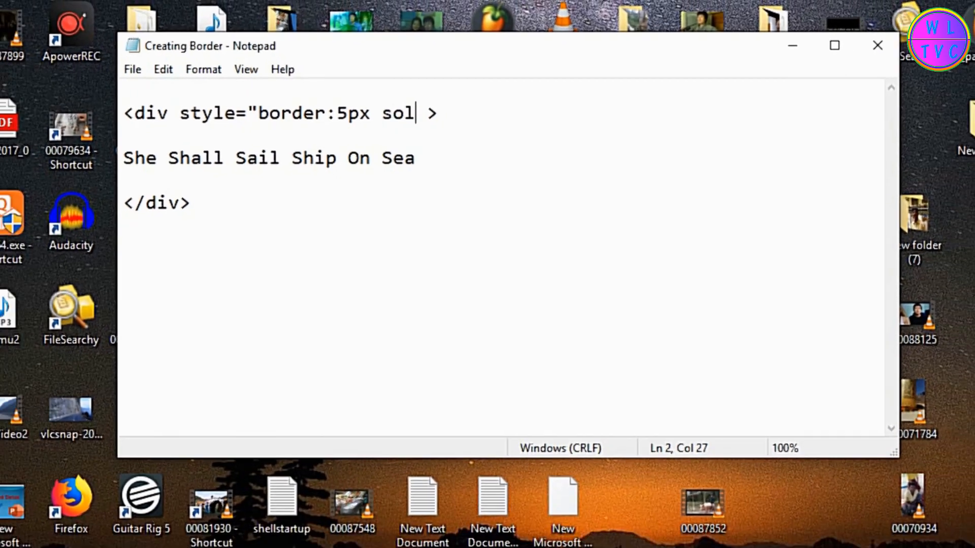
pyautogui.write('id')
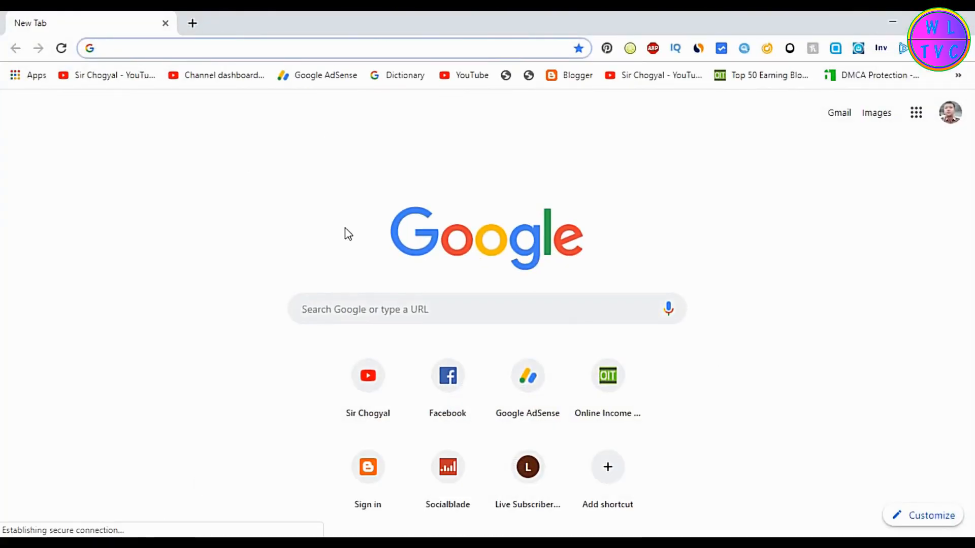
# Step: Search for a color picker and copy the teal hex code #28c9ac
pyautogui.write('color picker')
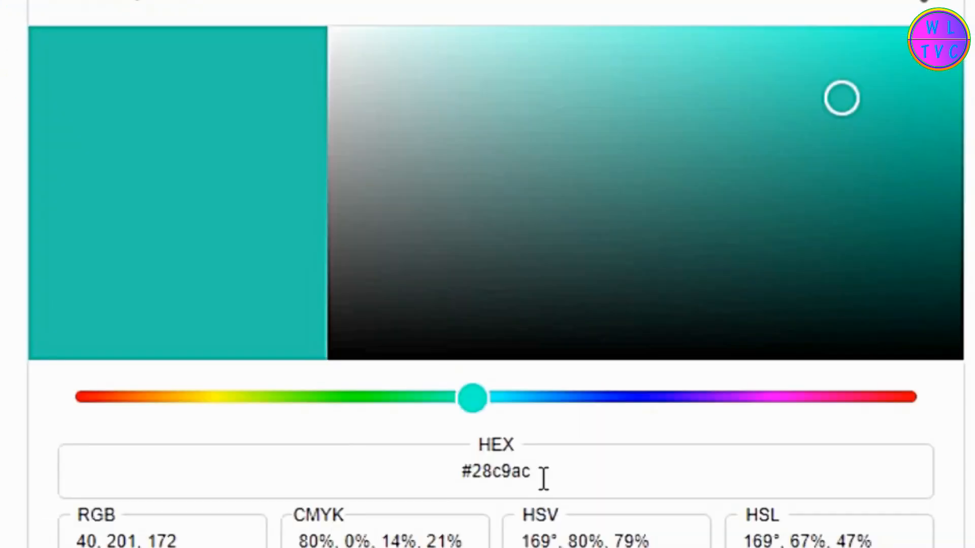
pyautogui.rightClick(494, 471)
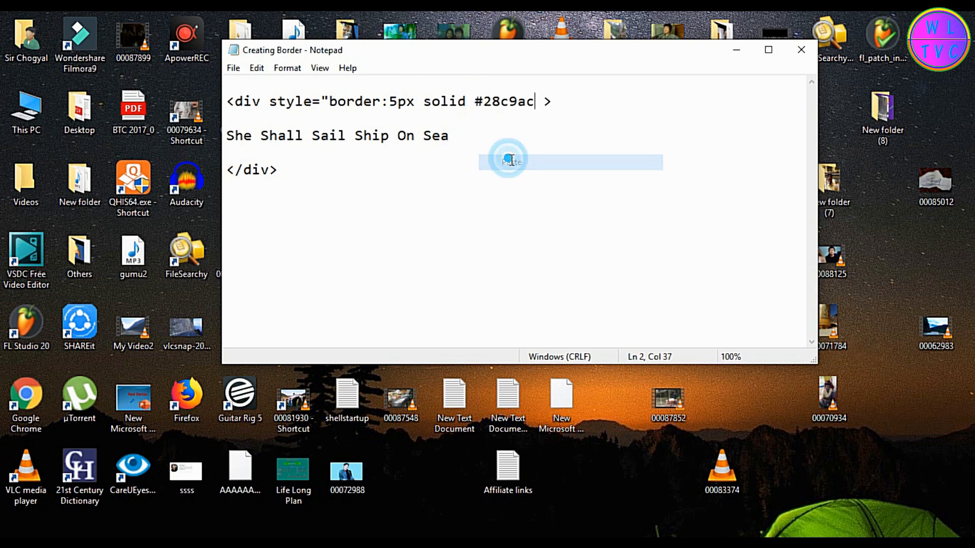
# Step: Close the style with a semicolon and quote after #28c9ac, then switch to Firefox
pyautogui.write(';')
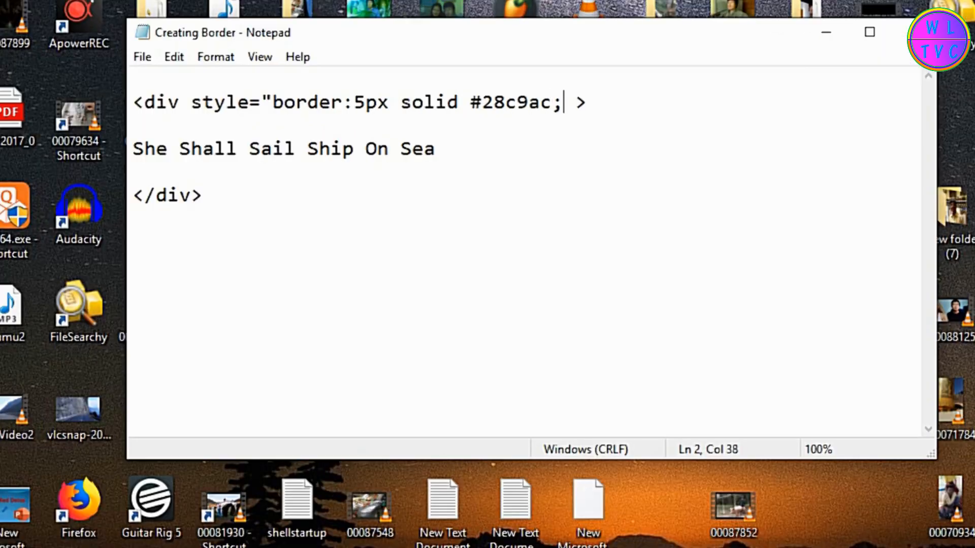
pyautogui.write('"')
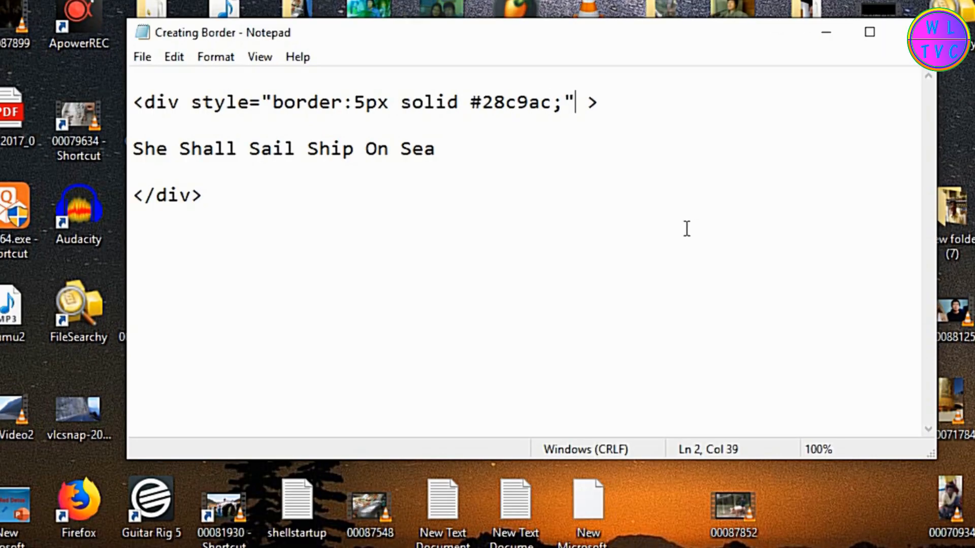
pyautogui.click(141, 57)
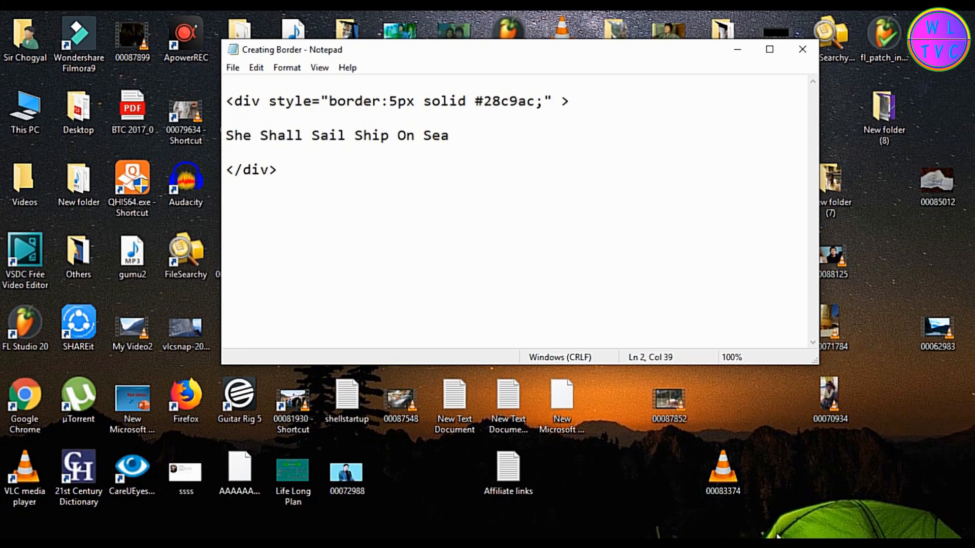
pyautogui.click(60, 50)
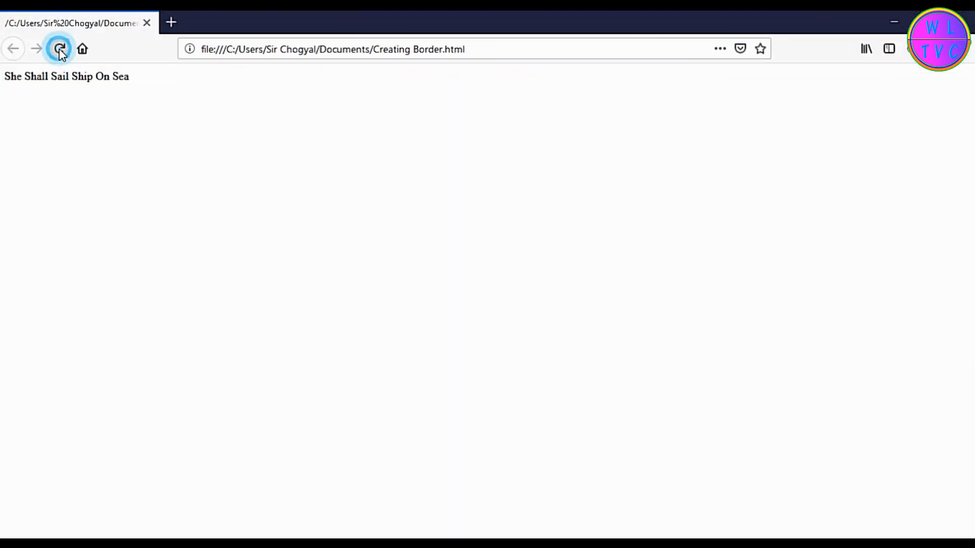
# Step: Reload the Creating Border.html page in Firefox
pyautogui.click(59, 49)
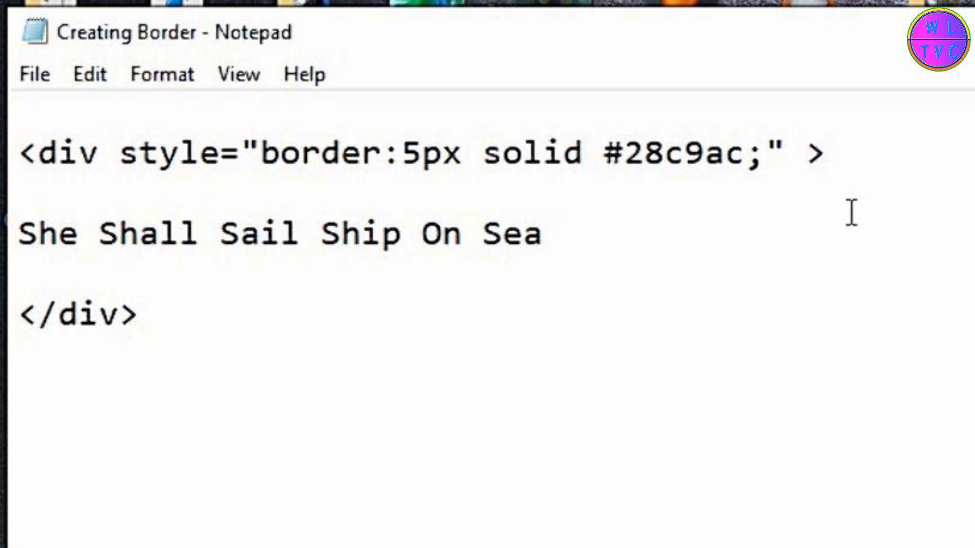
# Step: Add text-align:center to the div style and switch to Firefox
pyautogui.write('text-align:')
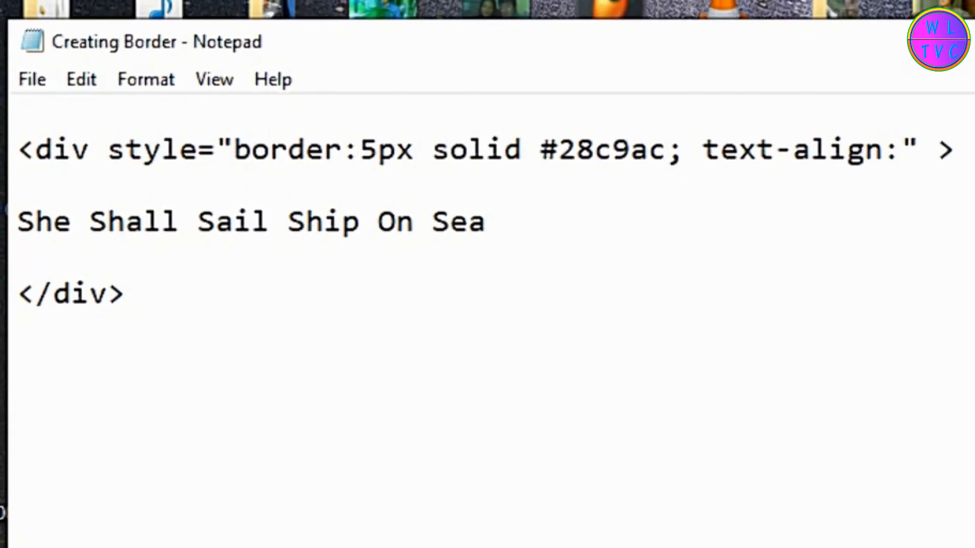
pyautogui.write('center;')
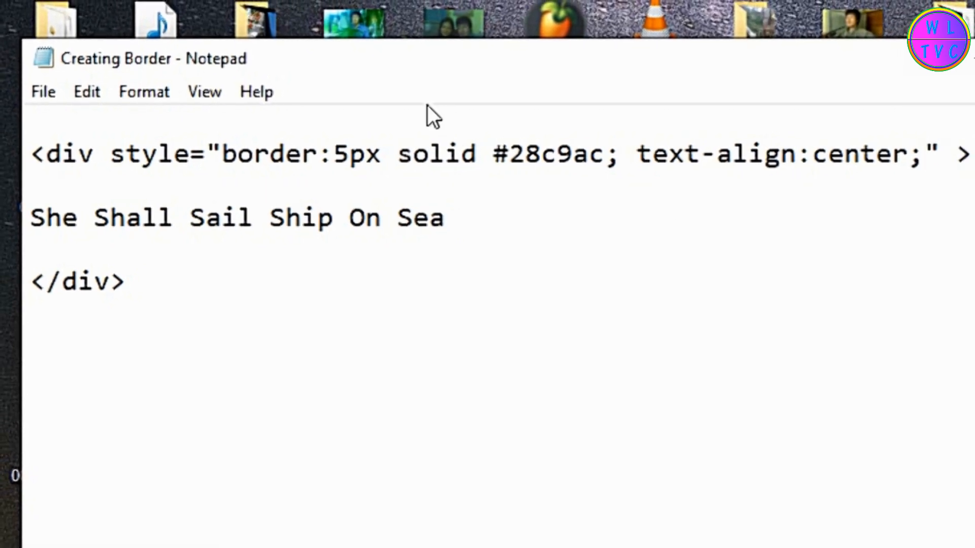
pyautogui.click(768, 51)
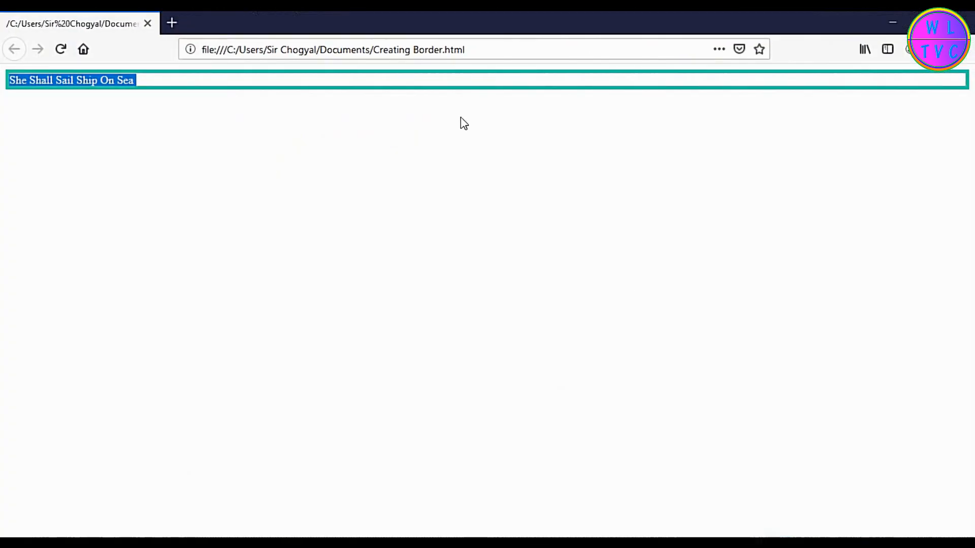
# Step: Reload the page to show the sentence centred in the teal border
pyautogui.click(60, 50)
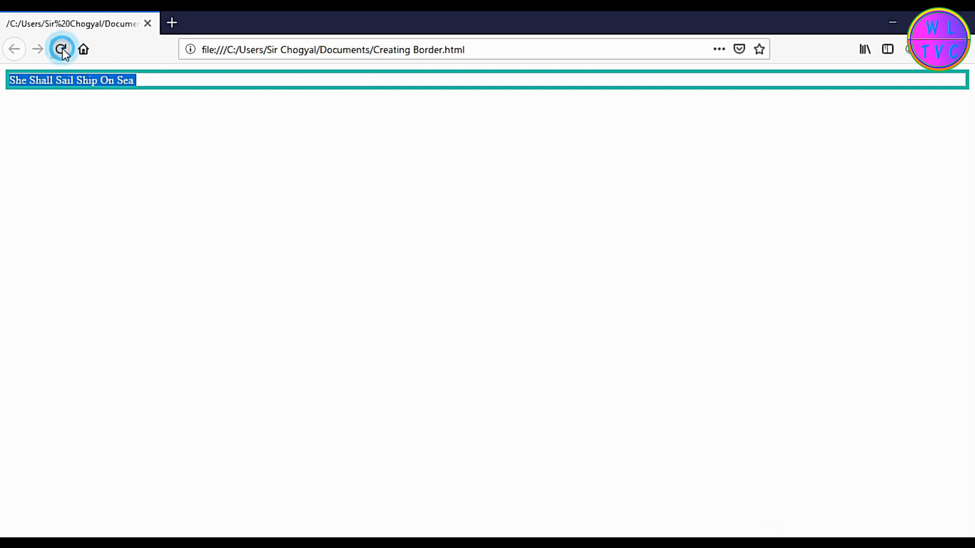
pyautogui.click(61, 49)
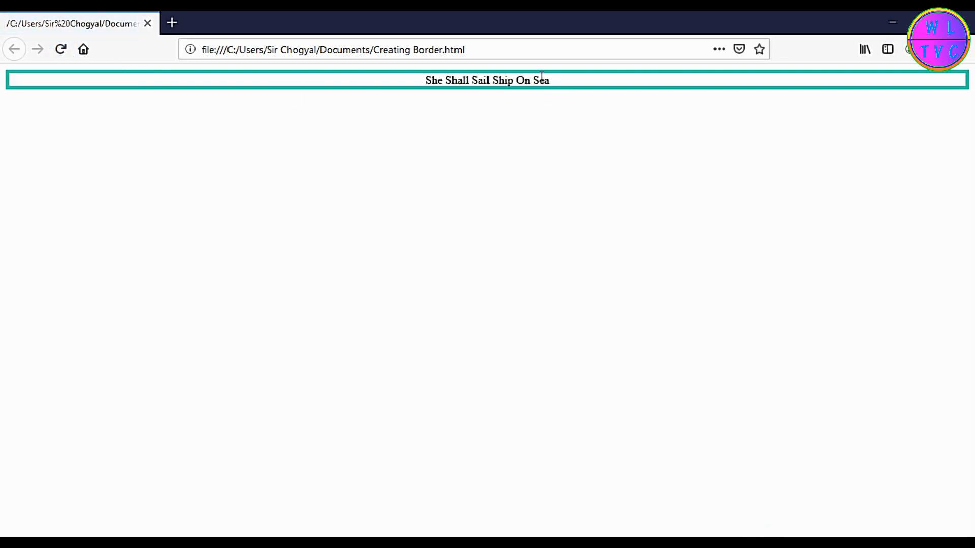
pyautogui.moveTo(443, 108)
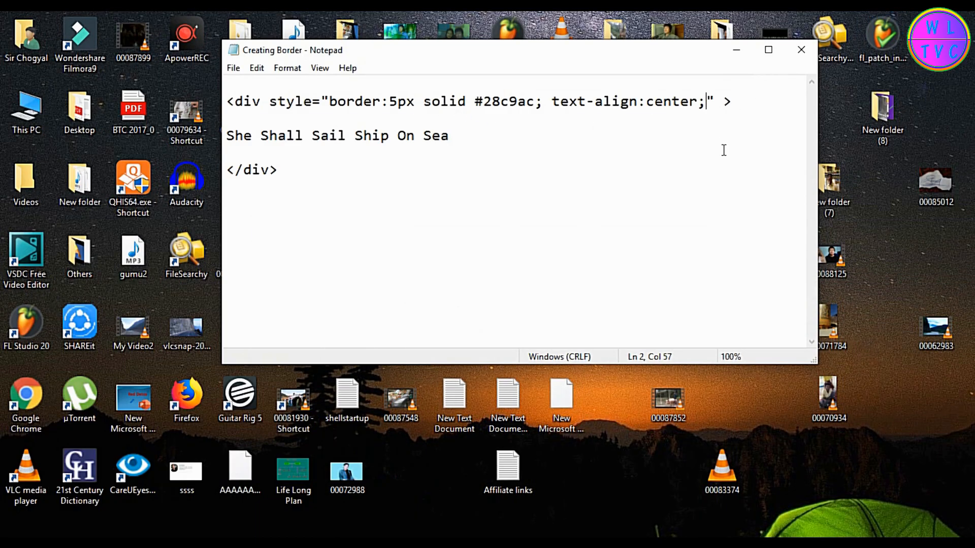
# Step: Add width:30% to the div style and begin a <center> tag at the file's start
pyautogui.write('width')
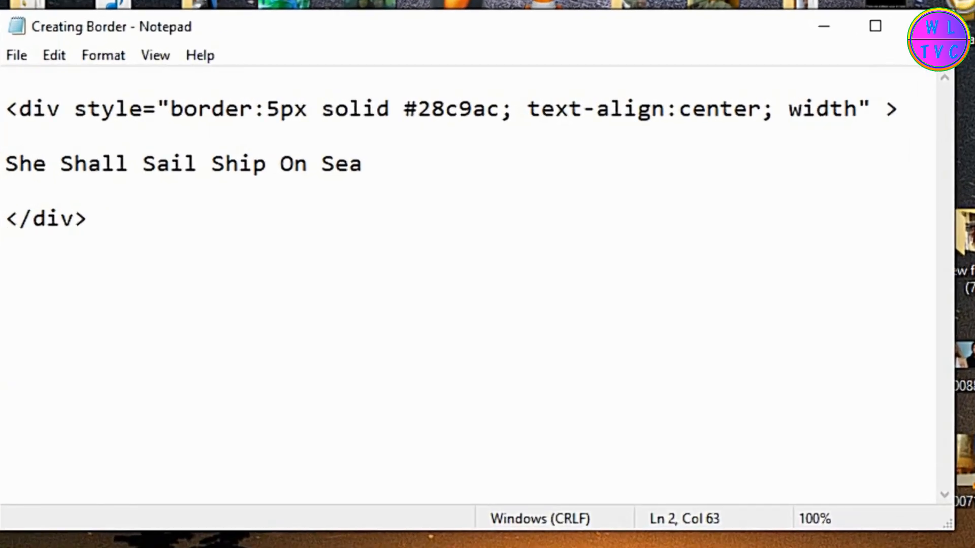
pyautogui.write(':30%')
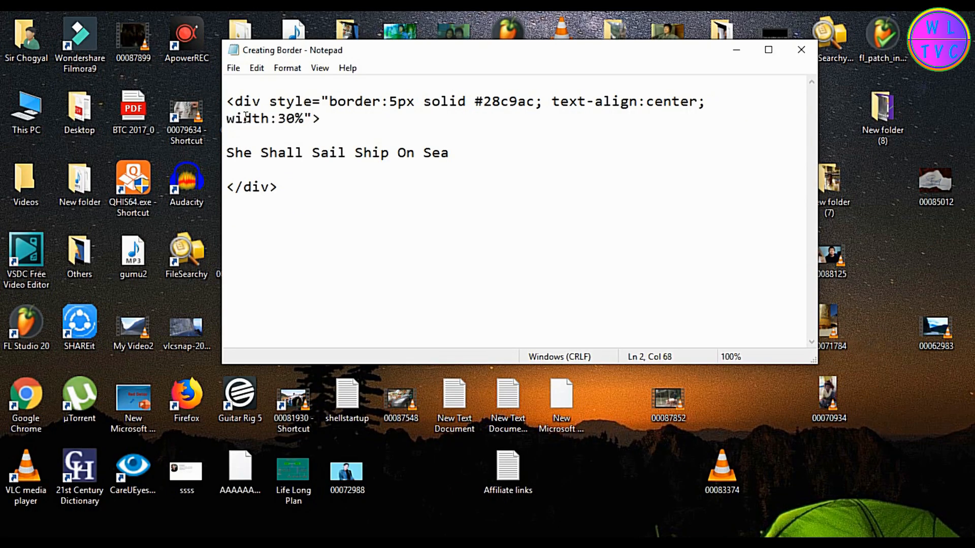
pyautogui.click(233, 68)
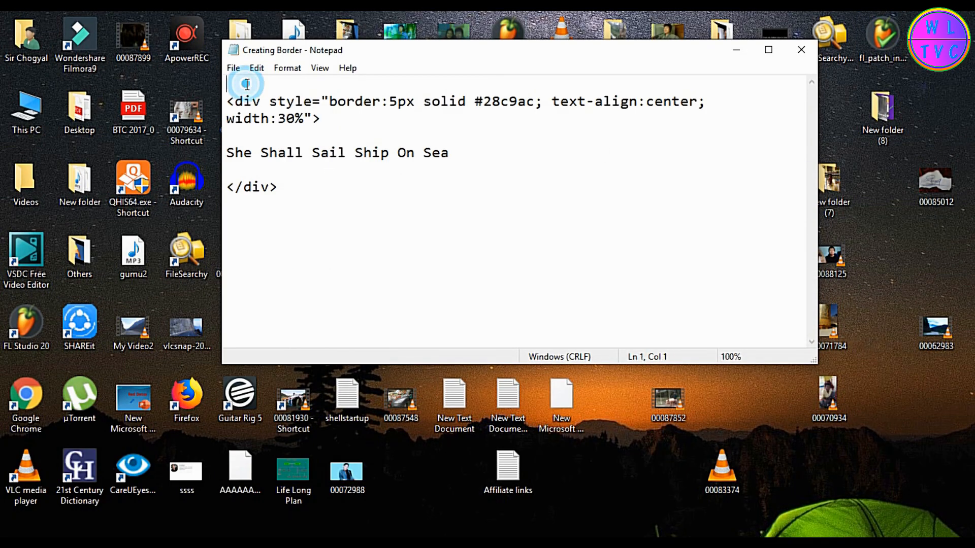
pyautogui.write('<cente')
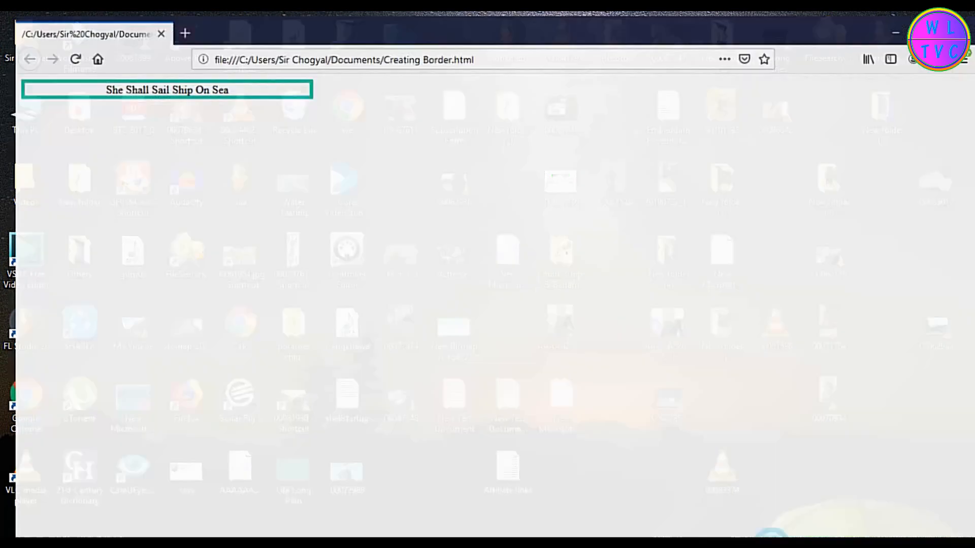
# Step: Reload Firefox to show the narrower 30%-wide teal box and zoom to 300%
pyautogui.click(61, 49)
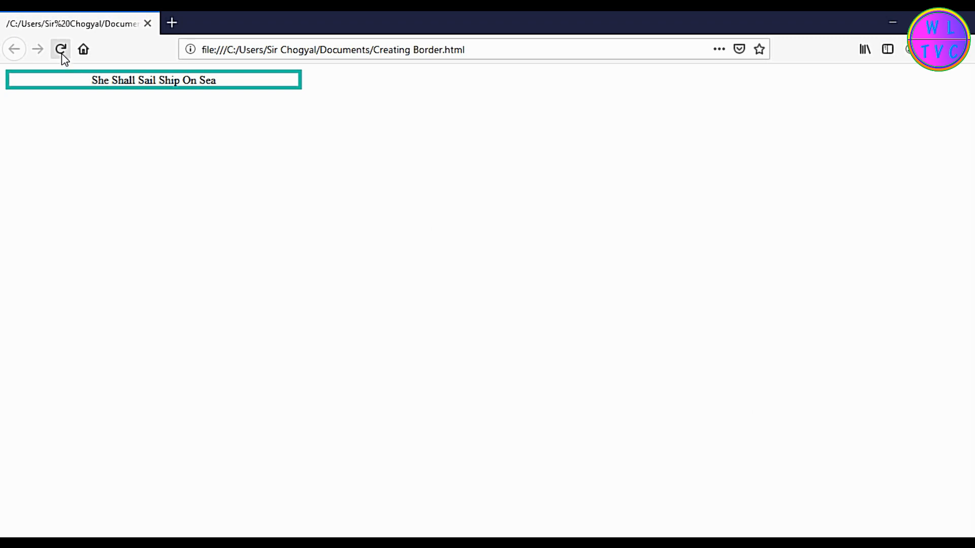
pyautogui.click(61, 49)
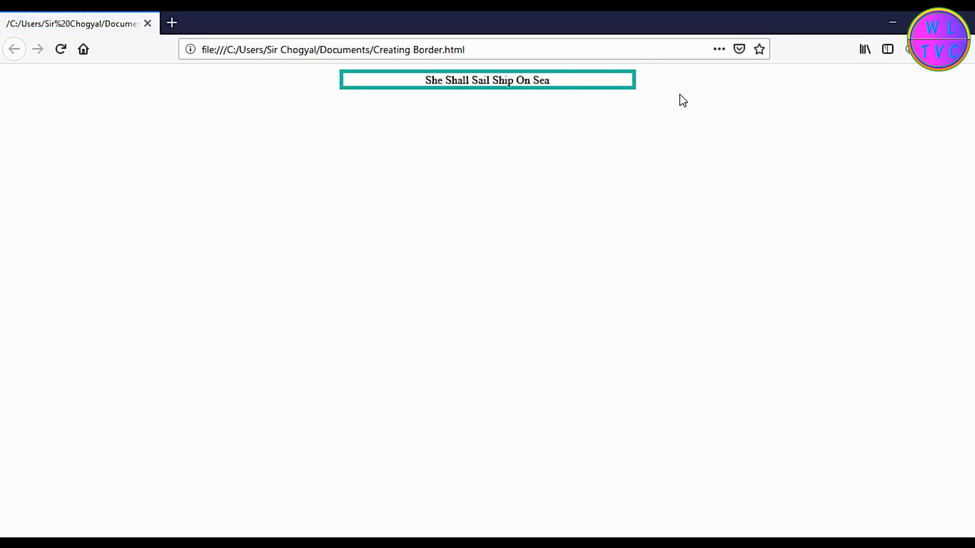
pyautogui.press('ctrl+plus')
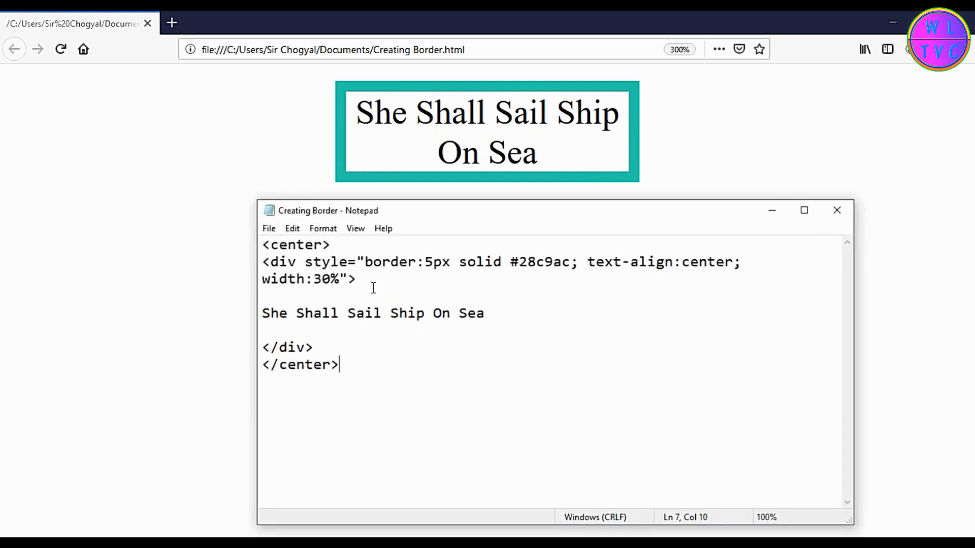
# Step: Replace the solid border style word with double and view the result in Firefox
pyautogui.click(500, 262)
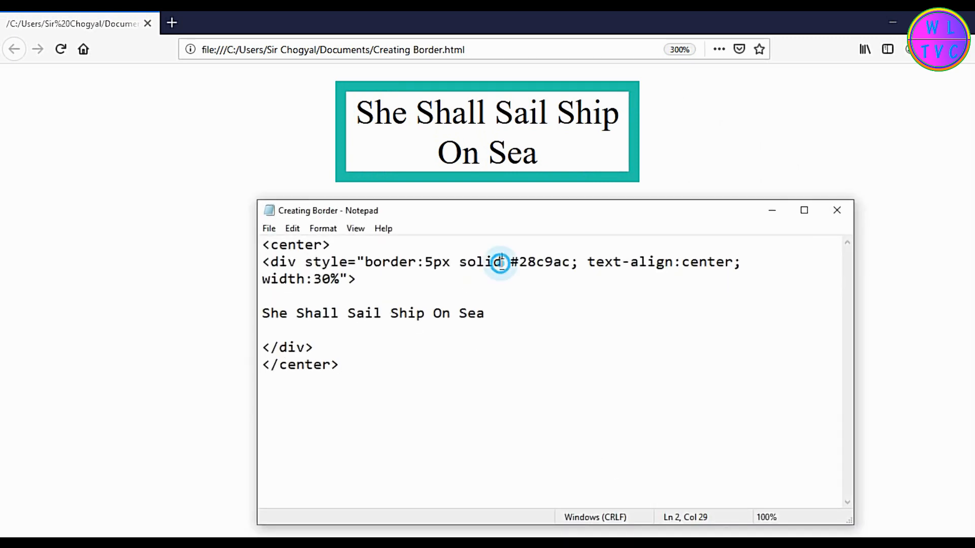
pyautogui.doubleClick(479, 262)
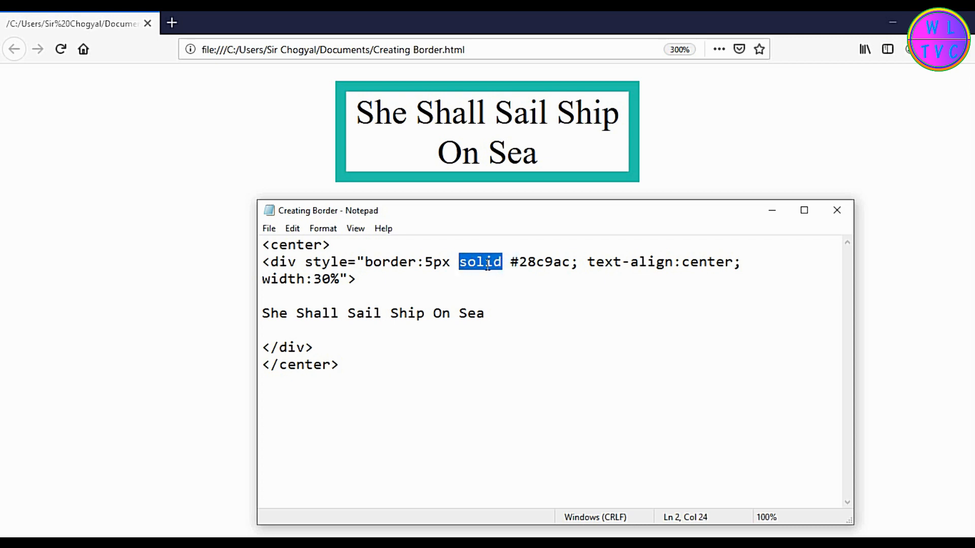
pyautogui.write('doubl')
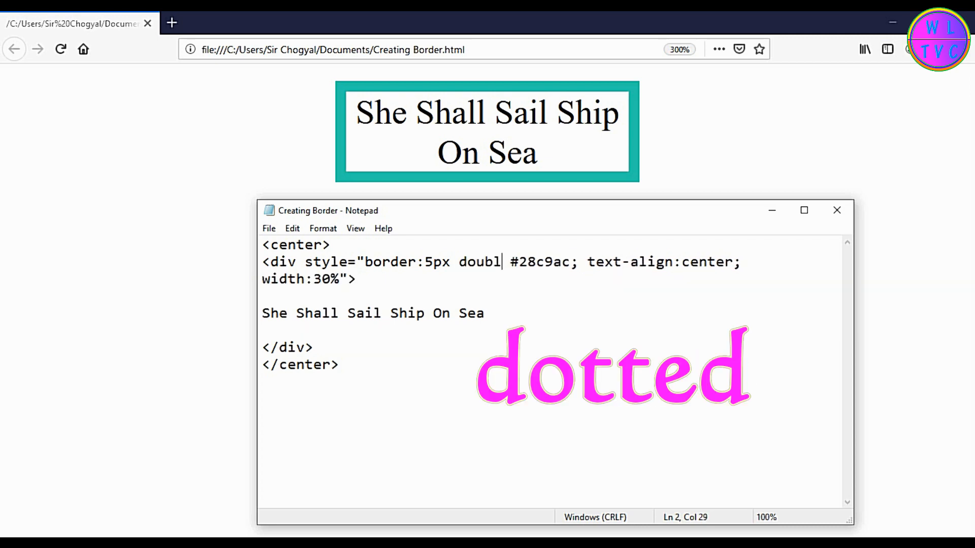
pyautogui.click(269, 228)
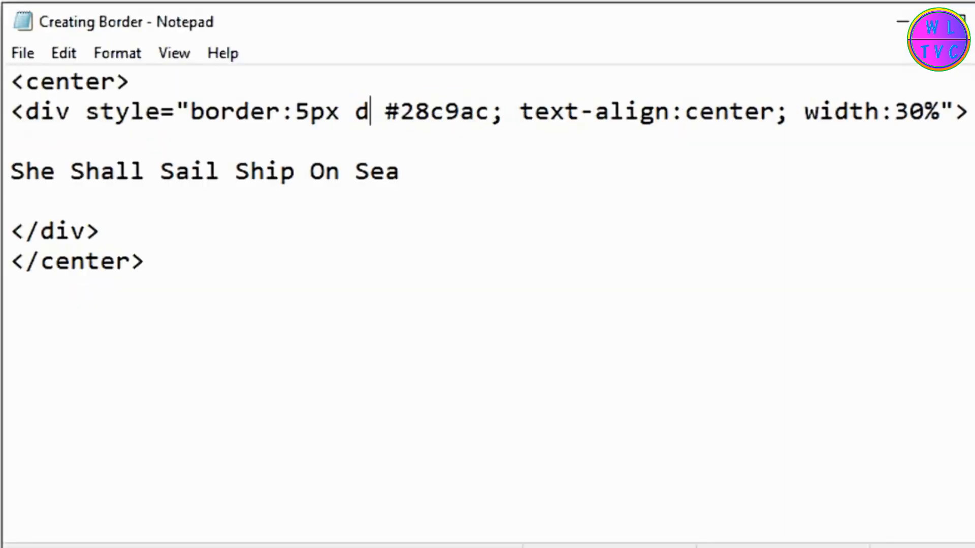
pyautogui.click(22, 52)
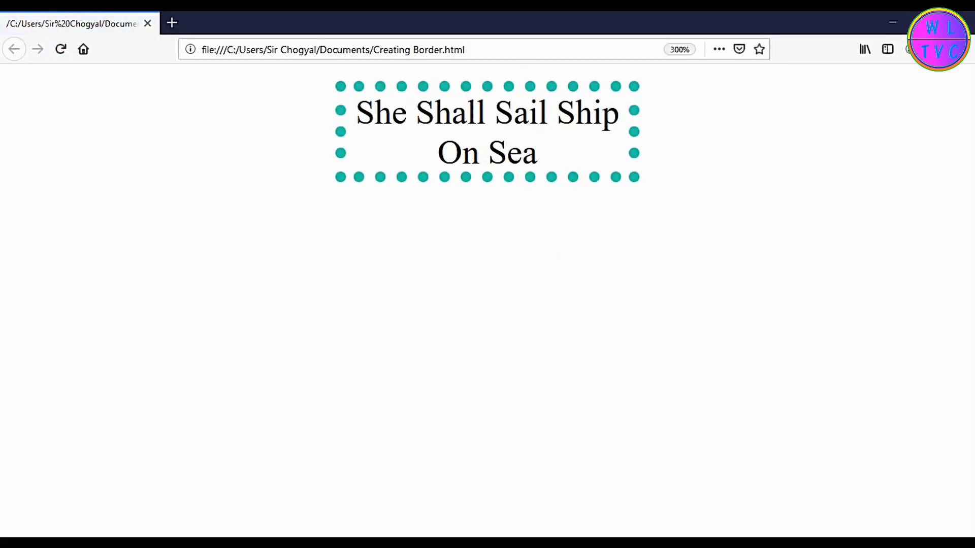
# Step: Back in Notepad, save the Creating Border file with the dashed border style
pyautogui.click(525, 168)
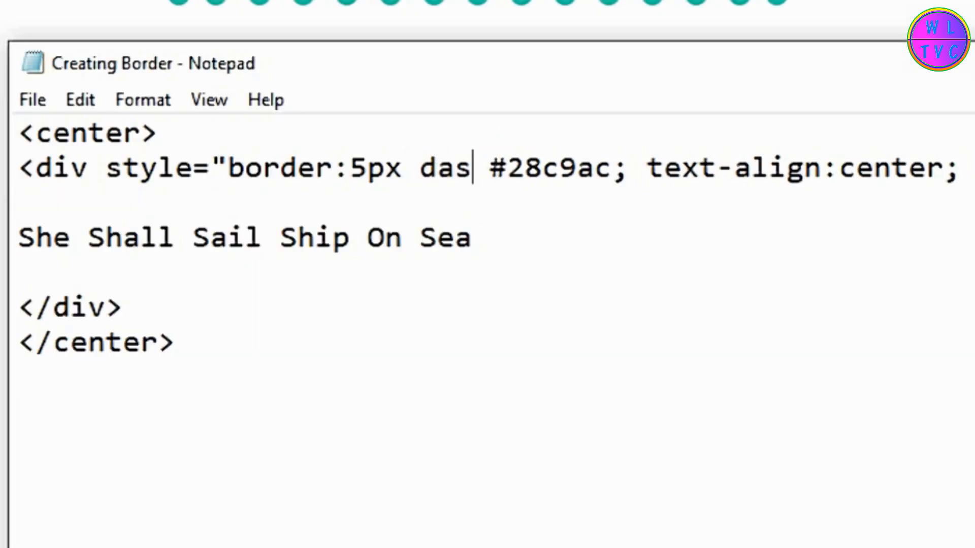
pyautogui.click(31, 100)
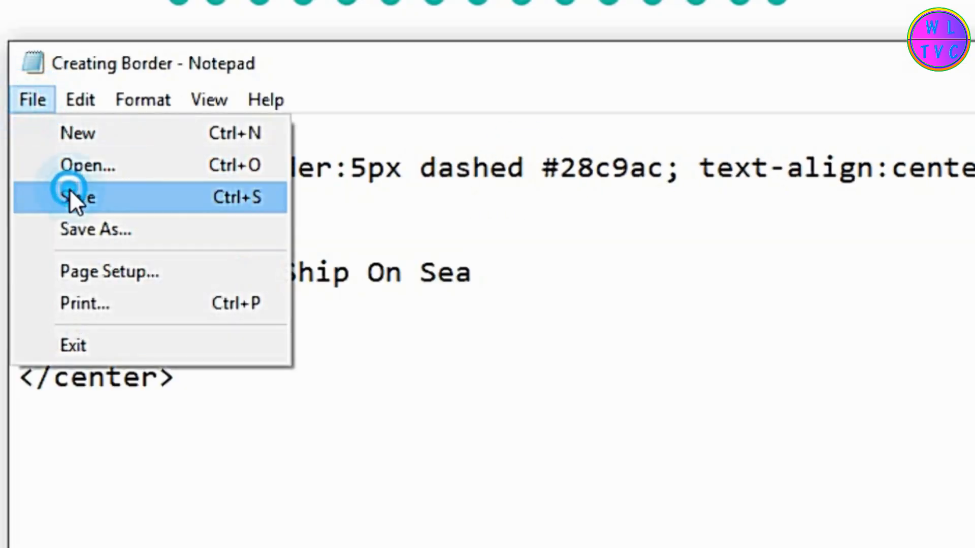
pyautogui.click(77, 197)
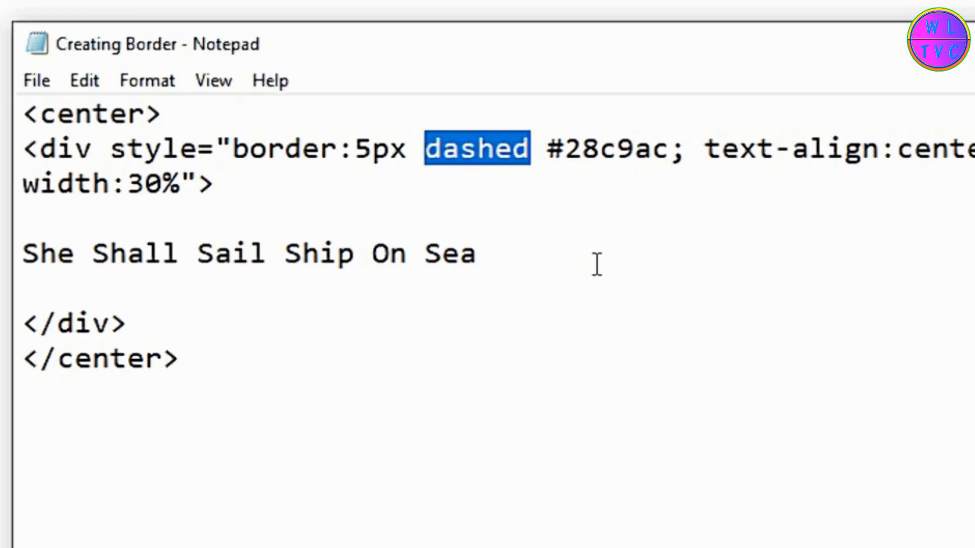
pyautogui.click(35, 81)
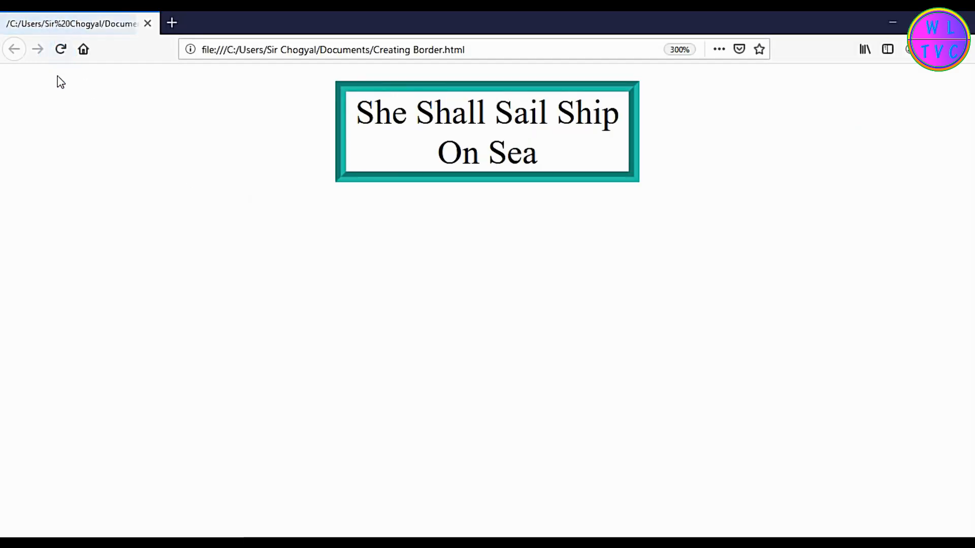
pyautogui.moveTo(682, 521)
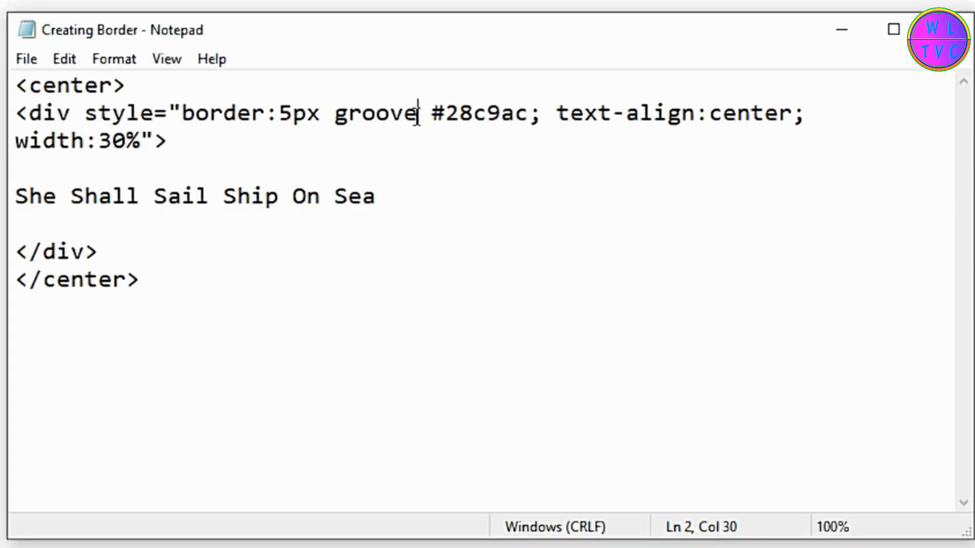
# Step: Try groove, ridge and inset border styles, saving and refreshing Firefox after each
pyautogui.doubleClick(375, 113)
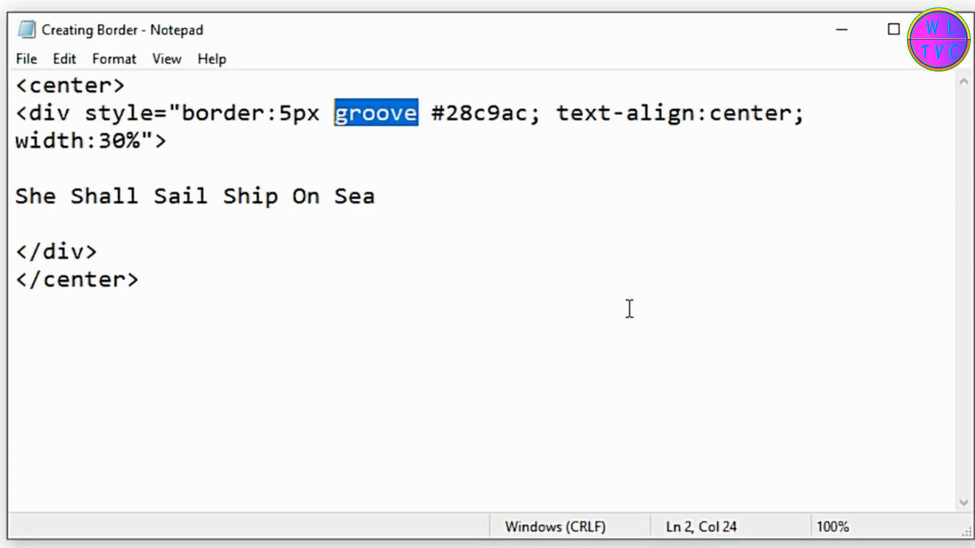
pyautogui.write('ridge')
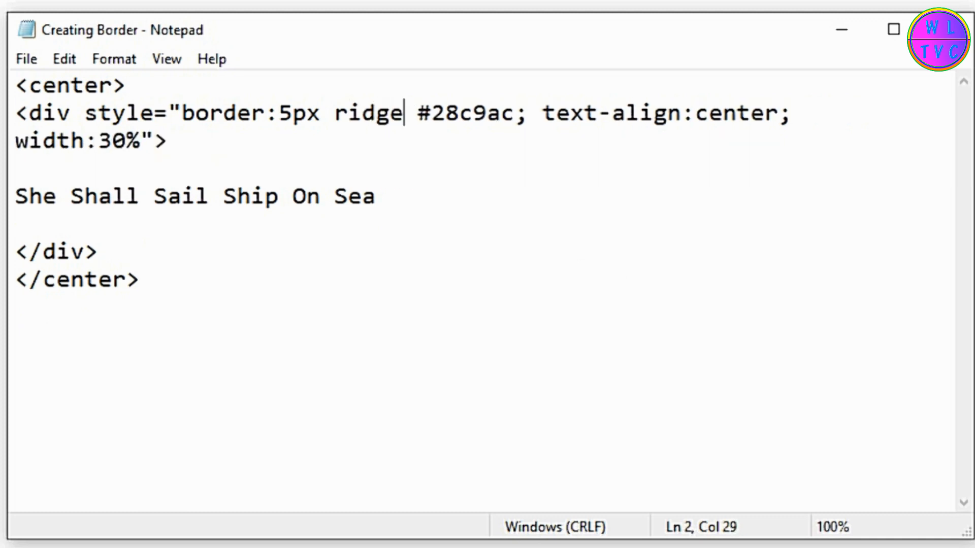
pyautogui.click(25, 59)
pyautogui.write('nset')
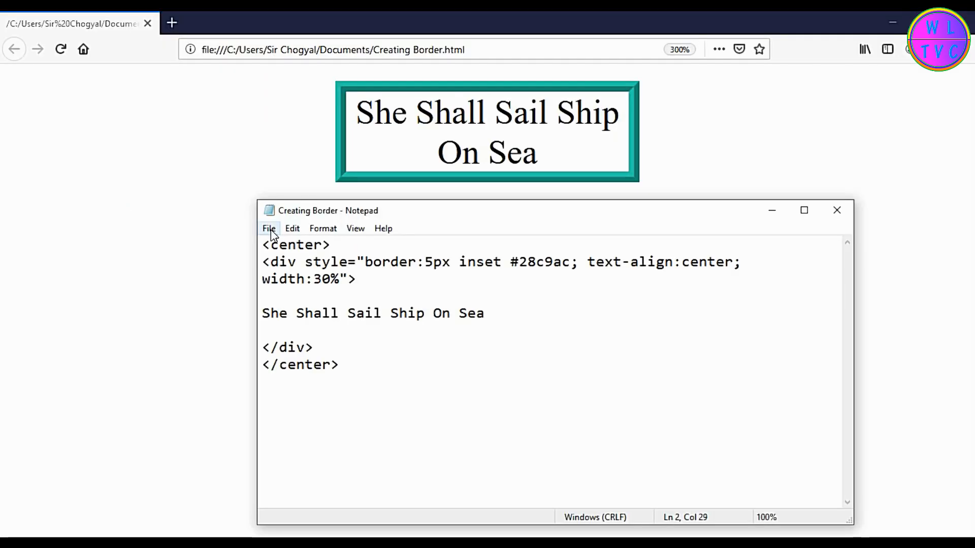
pyautogui.click(60, 49)
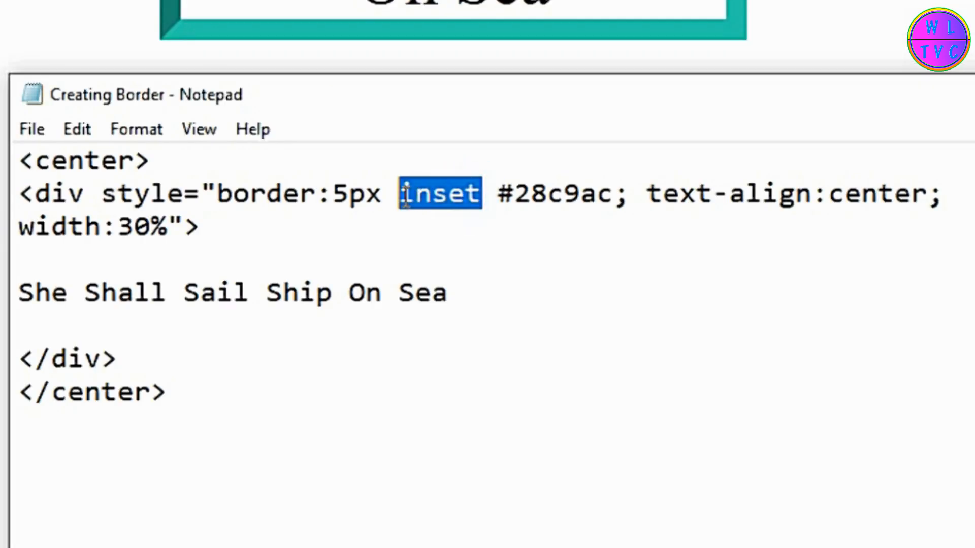
pyautogui.click(31, 129)
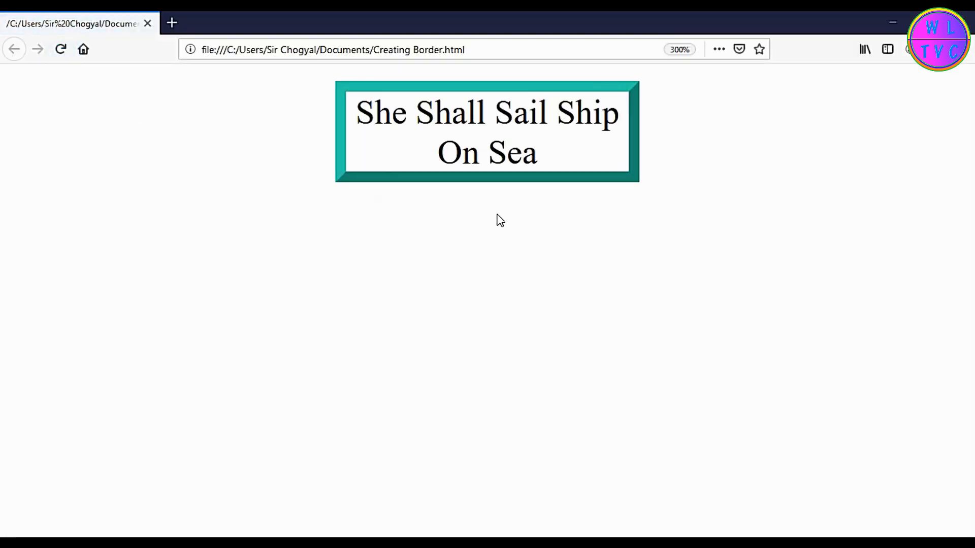
pyautogui.moveTo(834, 398)
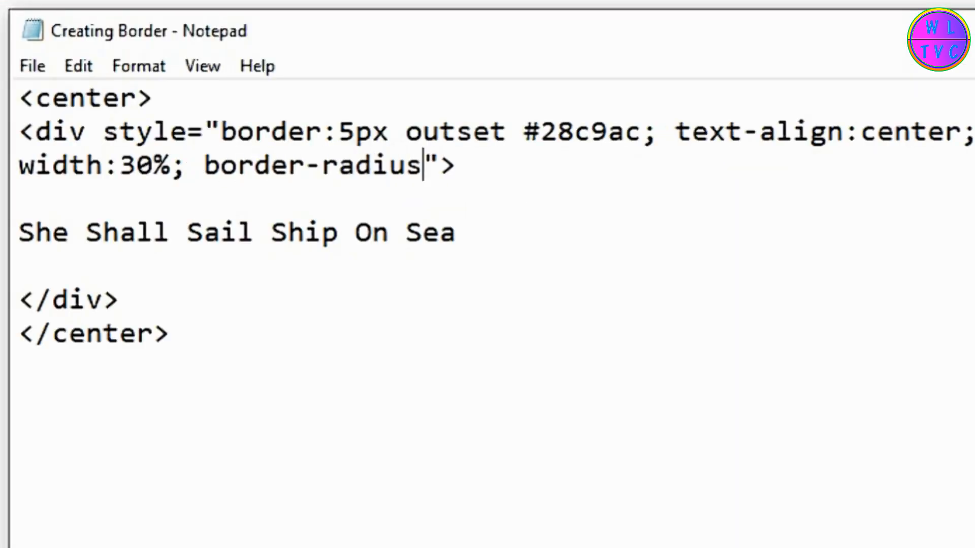
# Step: Save the border-radius:15px change and reload Firefox to see rounded corners
pyautogui.click(31, 66)
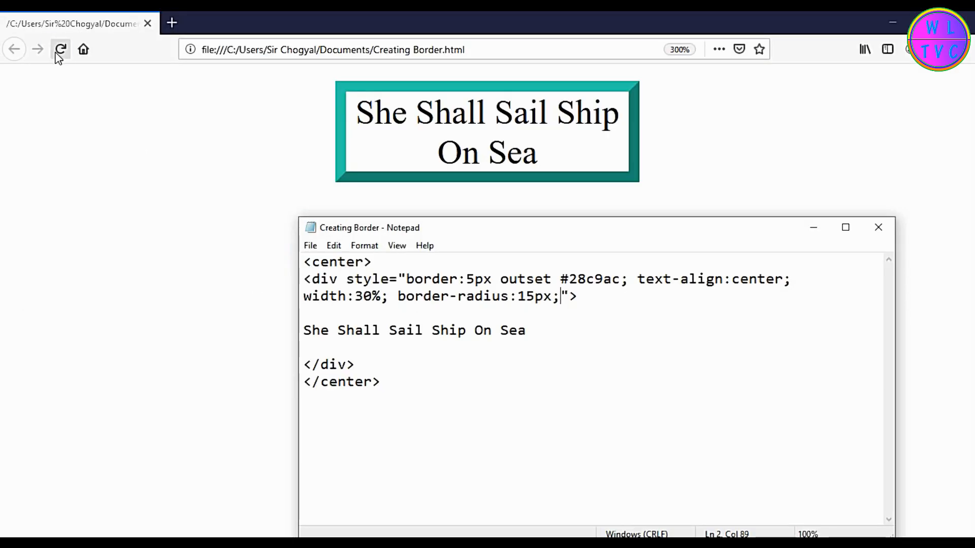
pyautogui.click(61, 49)
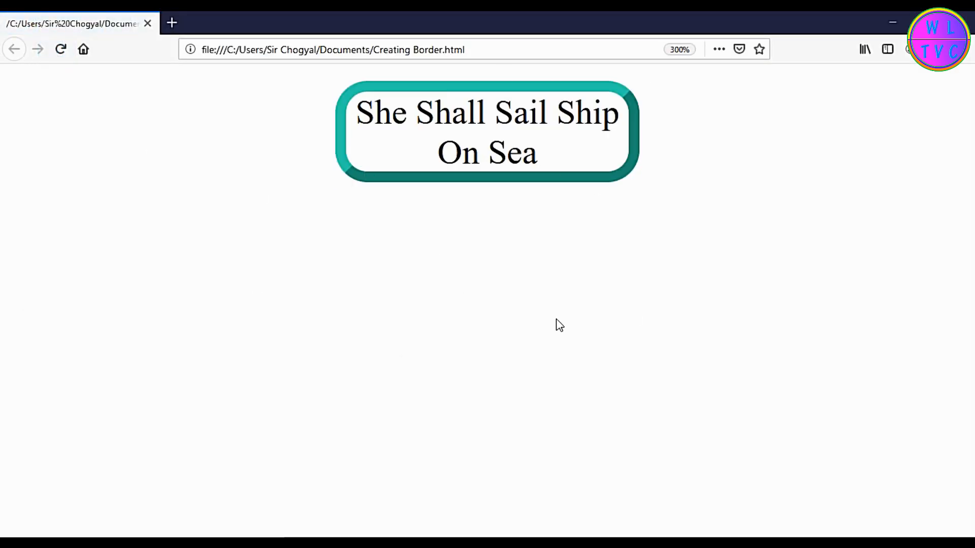
pyautogui.moveTo(532, 333)
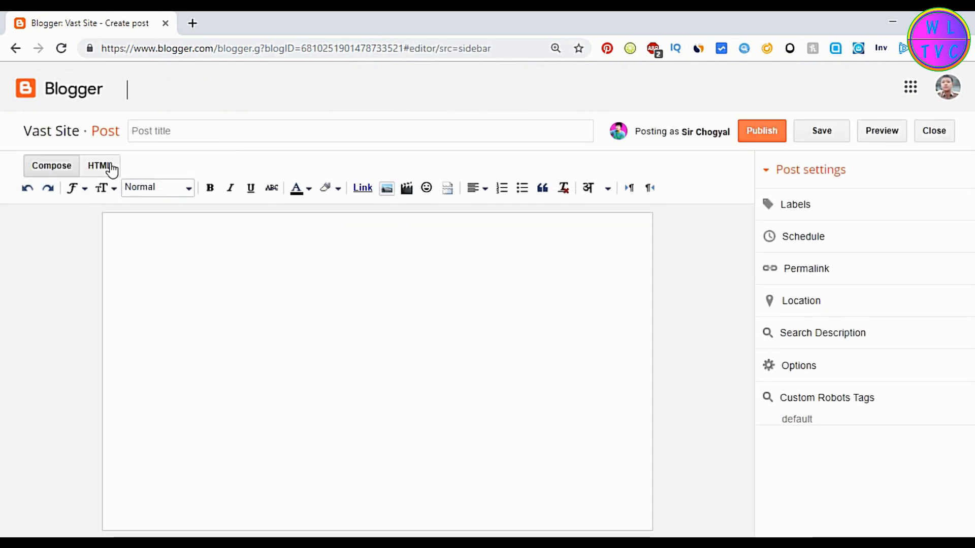
# Step: Paste the div code in Blogger's HTML view, title the post 'Test', and publish
pyautogui.click(99, 166)
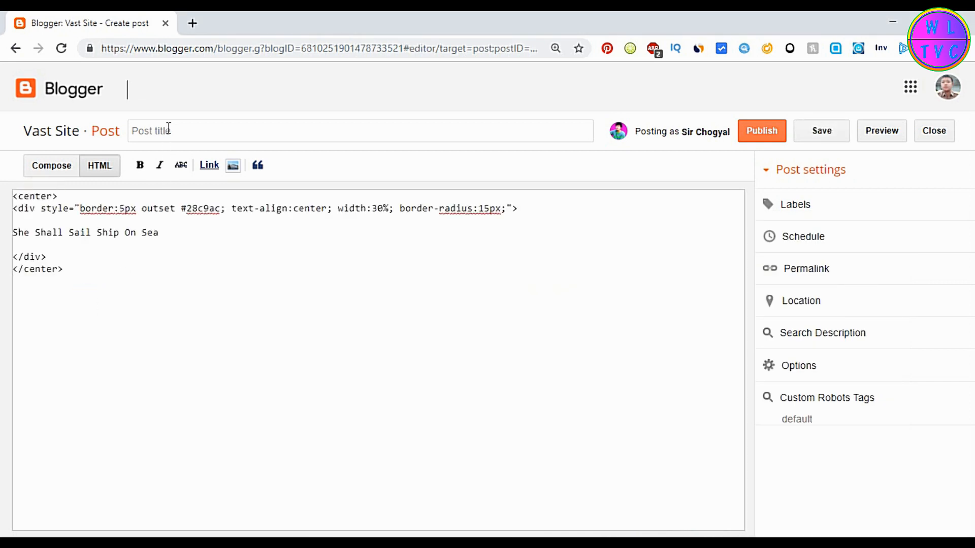
pyautogui.write('Test')
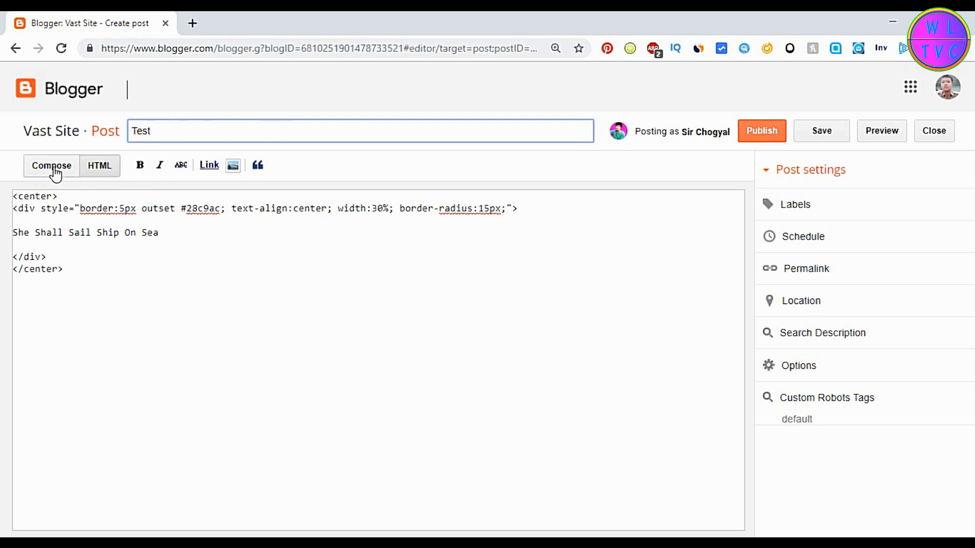
pyautogui.click(51, 166)
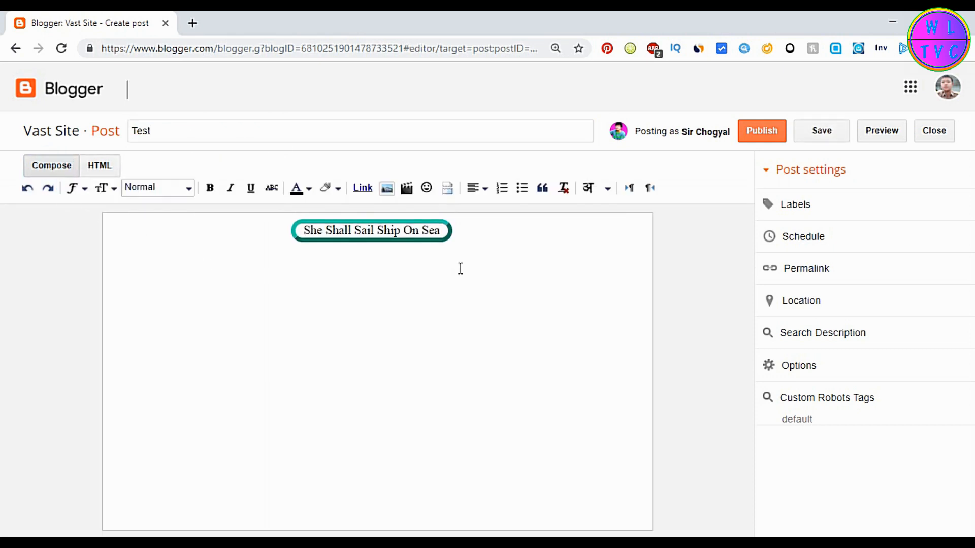
pyautogui.click(761, 130)
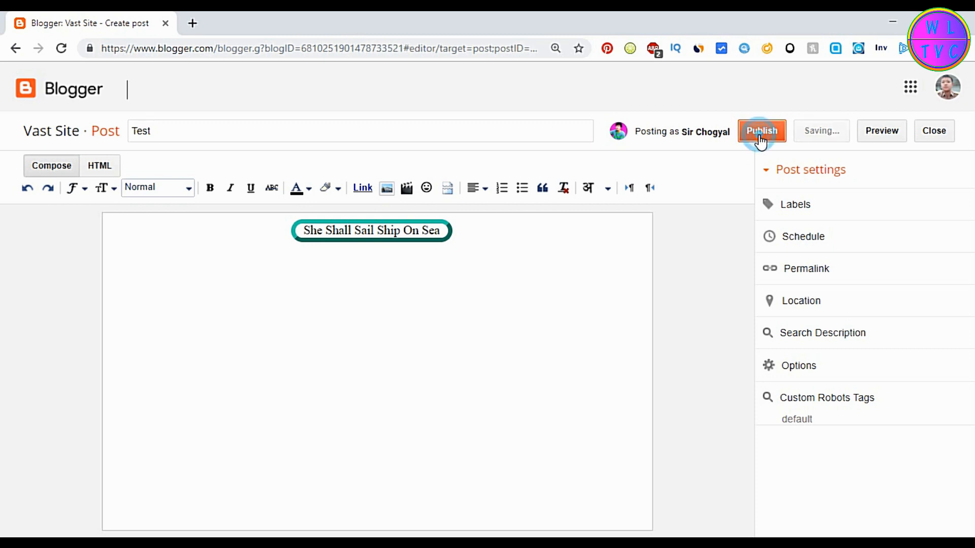
# Step: Publish the Test post, open its live page in a new tab, and zoom in
pyautogui.click(761, 131)
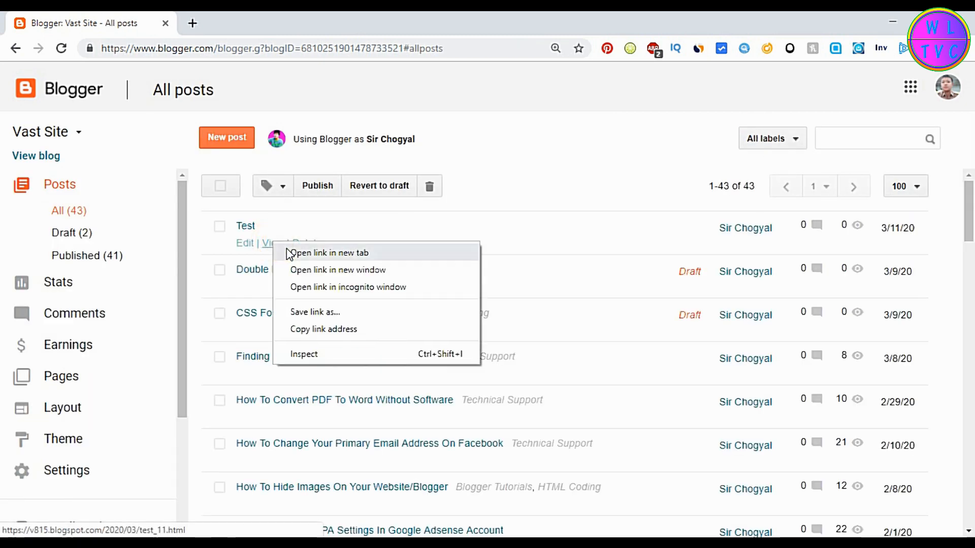
pyautogui.click(330, 253)
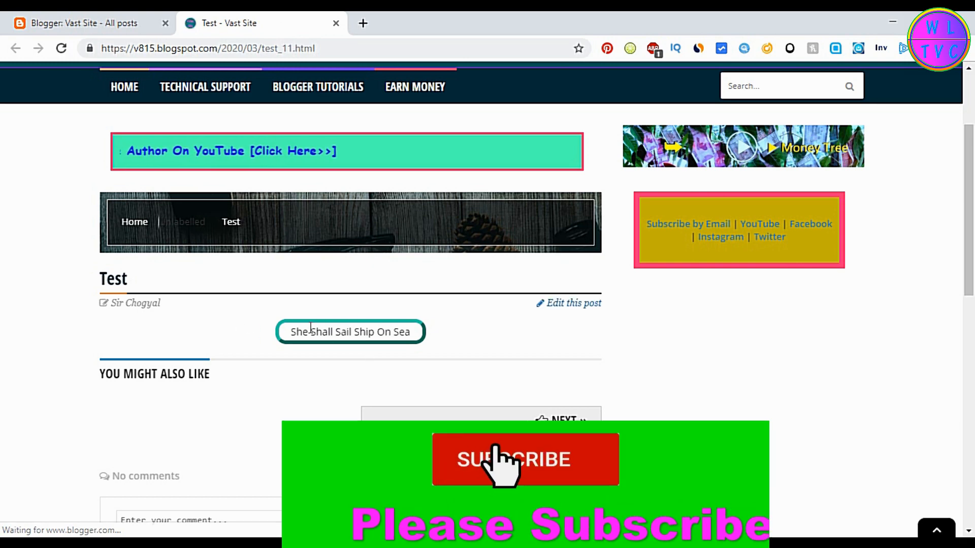
pyautogui.press('ctrl+plus')
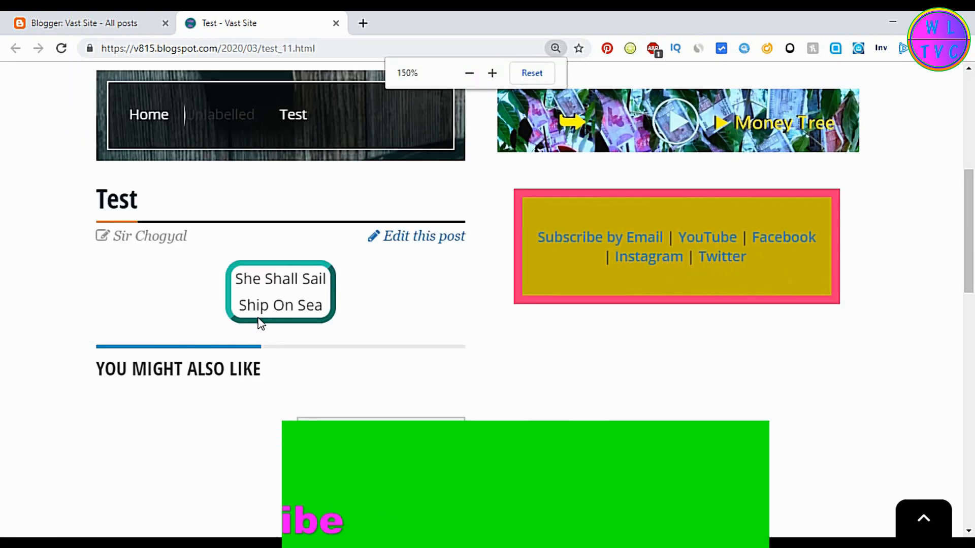